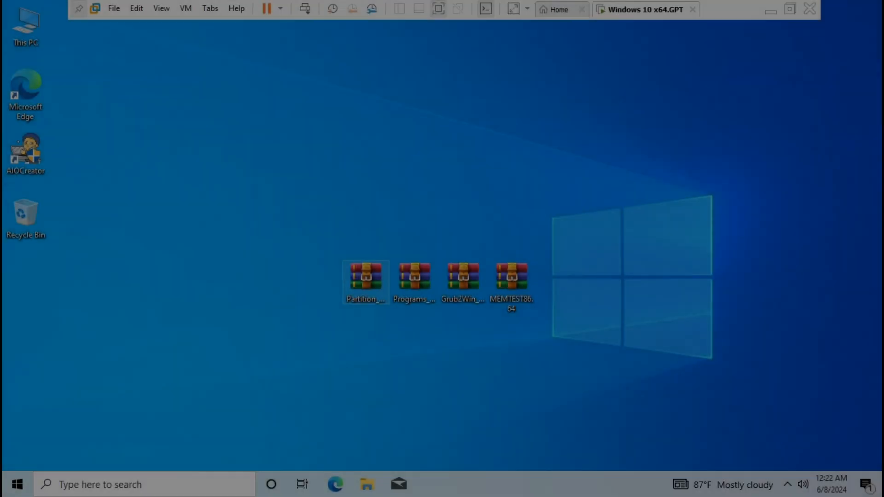
# Select the four desktop archives and bring up extraction options for the Partition Wizard archive
pyautogui.click(365, 279)
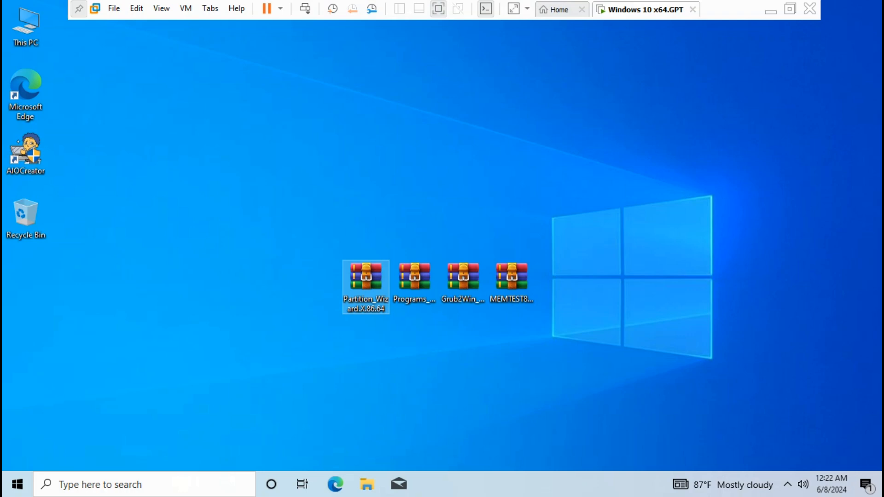
pyautogui.click(414, 277)
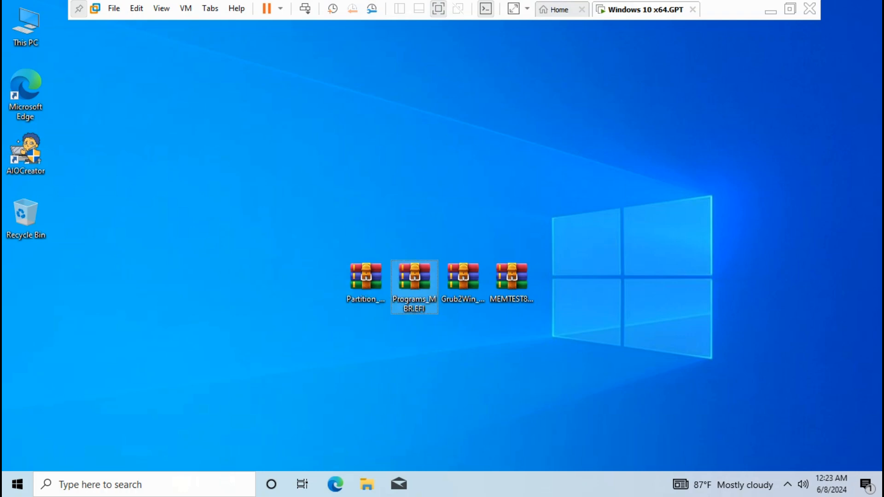
pyautogui.click(462, 276)
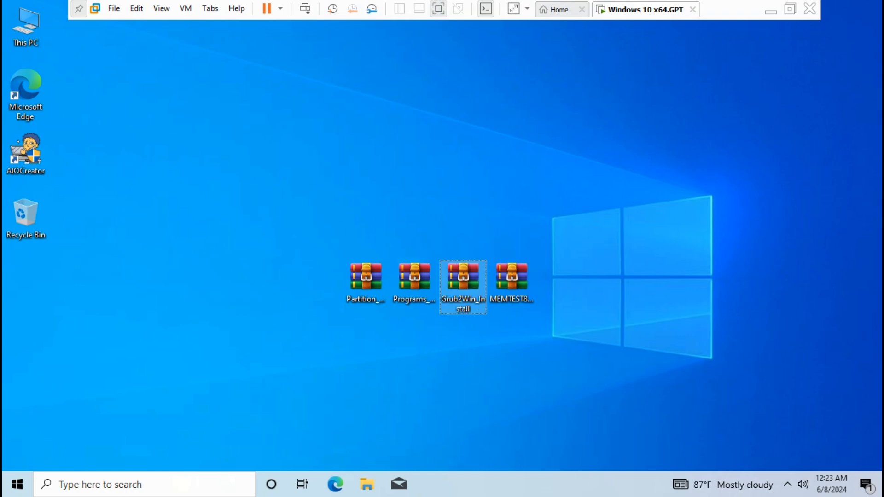
pyautogui.click(511, 277)
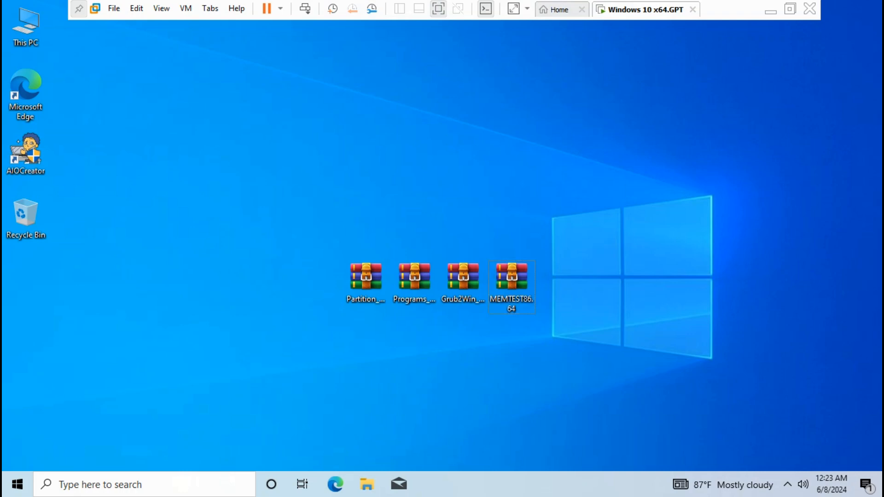
pyautogui.rightClick(364, 276)
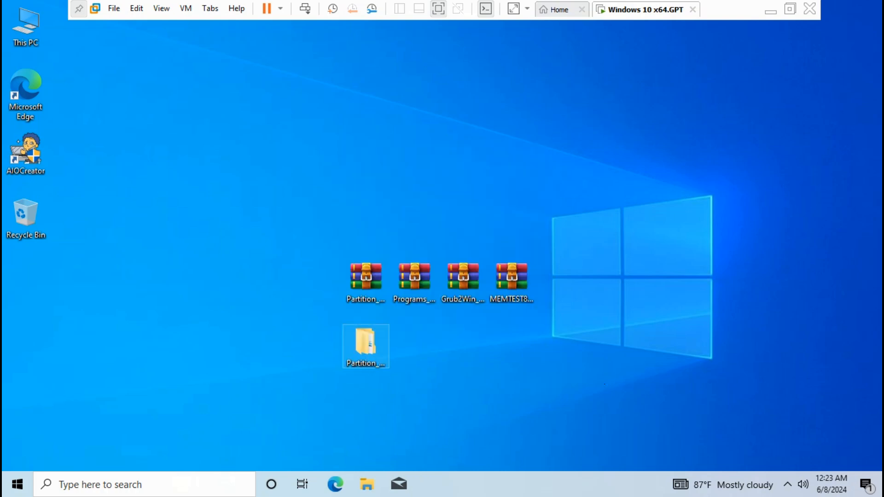
# Run PartitionWizard from Partition_Wizard.X.86.64 > PartitionWizardx64 as administrator
pyautogui.doubleClick(365, 346)
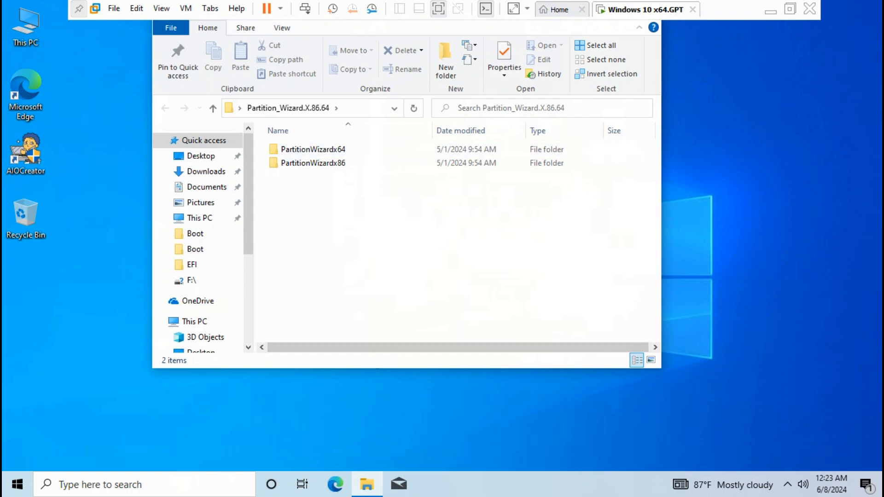
pyautogui.doubleClick(313, 150)
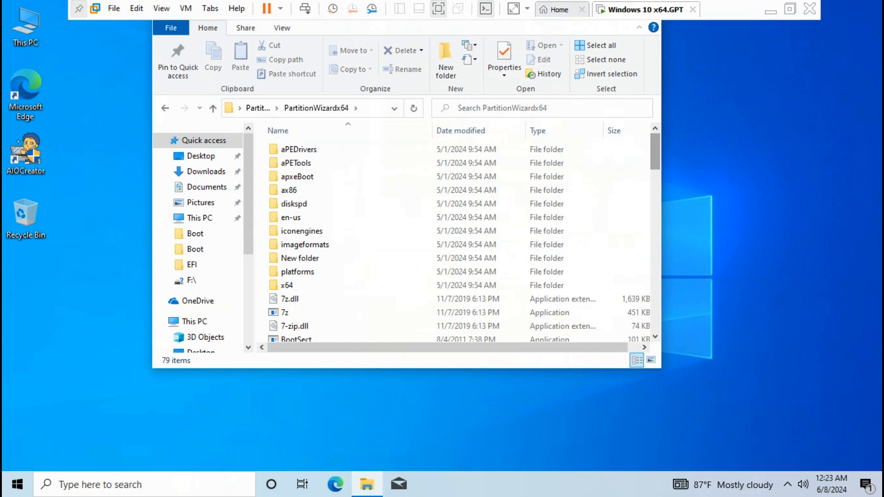
pyautogui.scroll(-3)
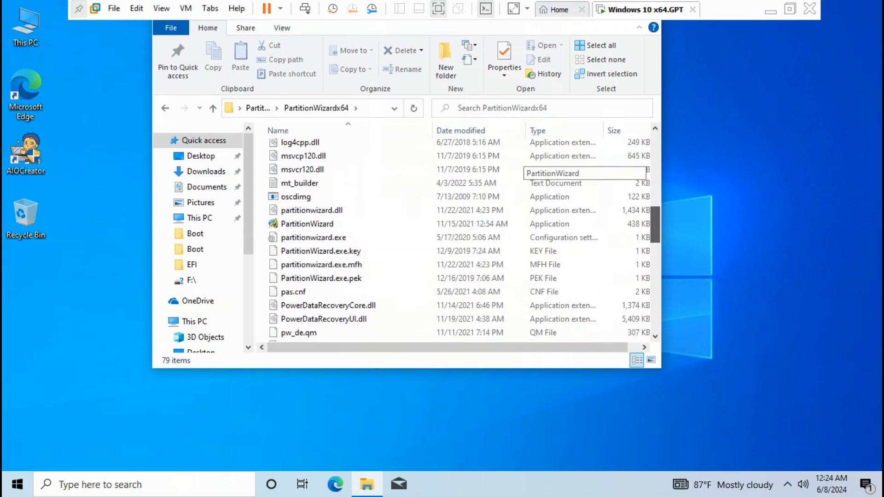
pyautogui.rightClick(309, 224)
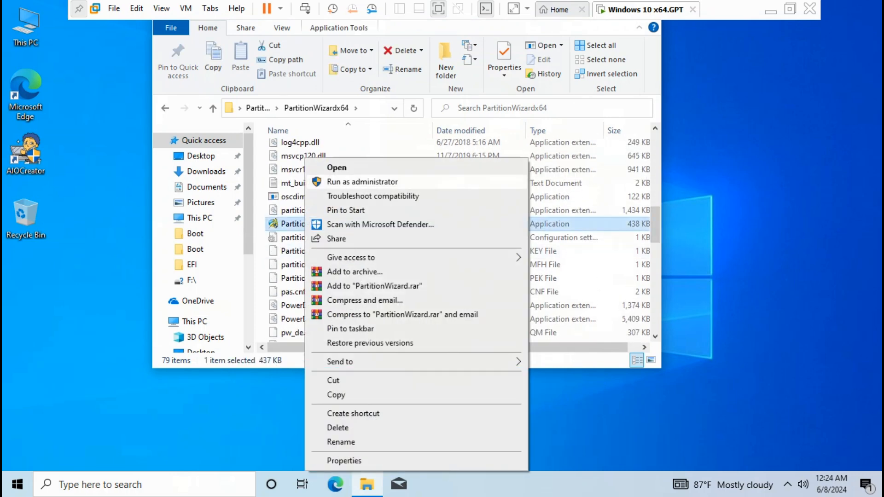
pyautogui.click(363, 182)
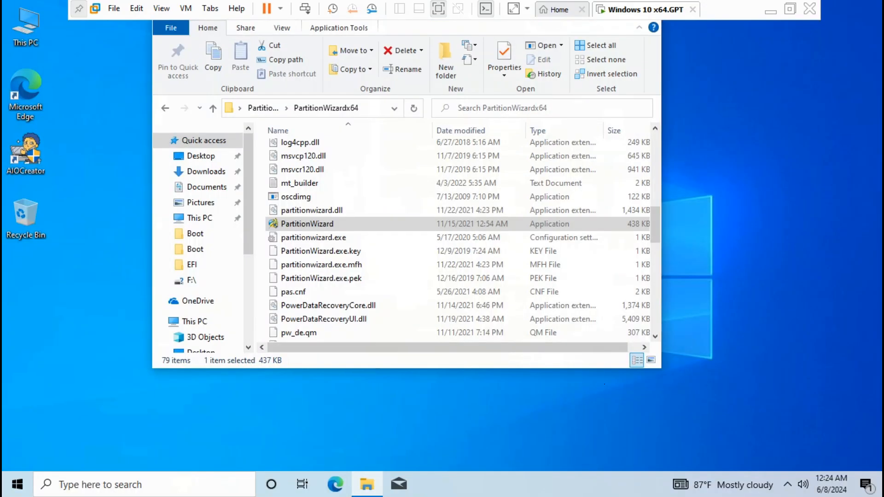
pyautogui.doubleClick(307, 223)
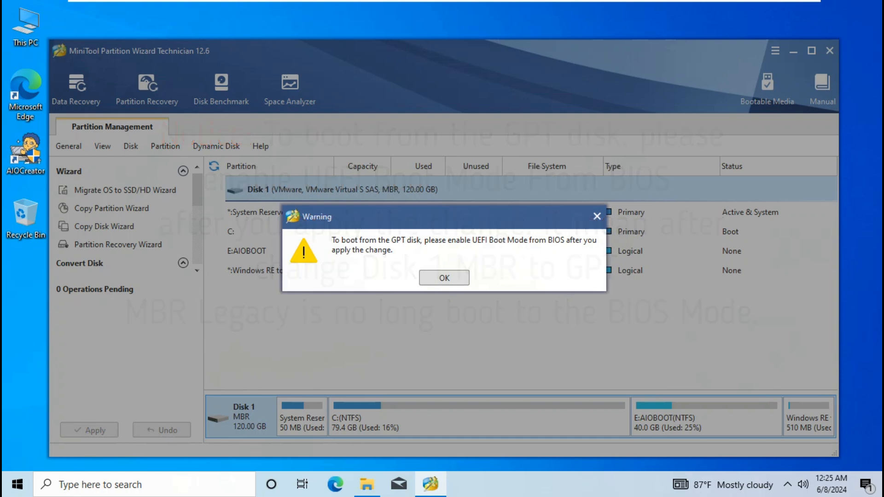
# Dismiss the UEFI warning and apply the pending MBR-to-GPT conversion on Disk 1
pyautogui.click(443, 278)
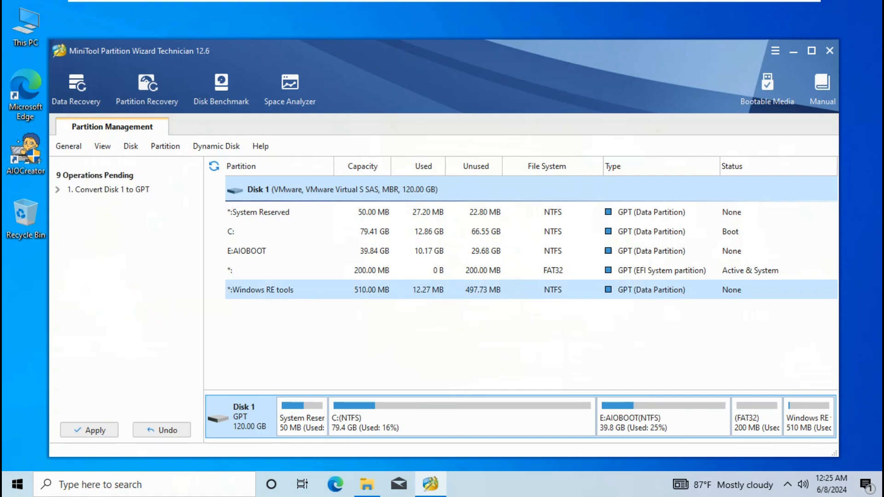
pyautogui.click(88, 430)
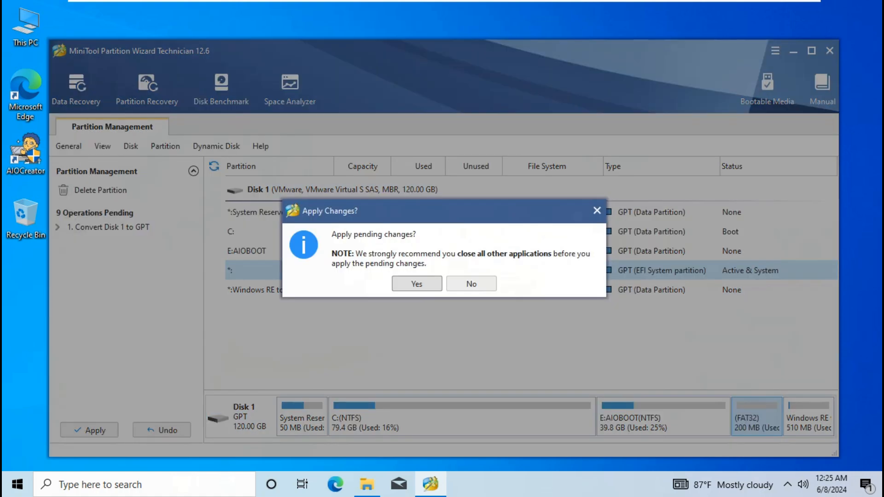
pyautogui.click(416, 284)
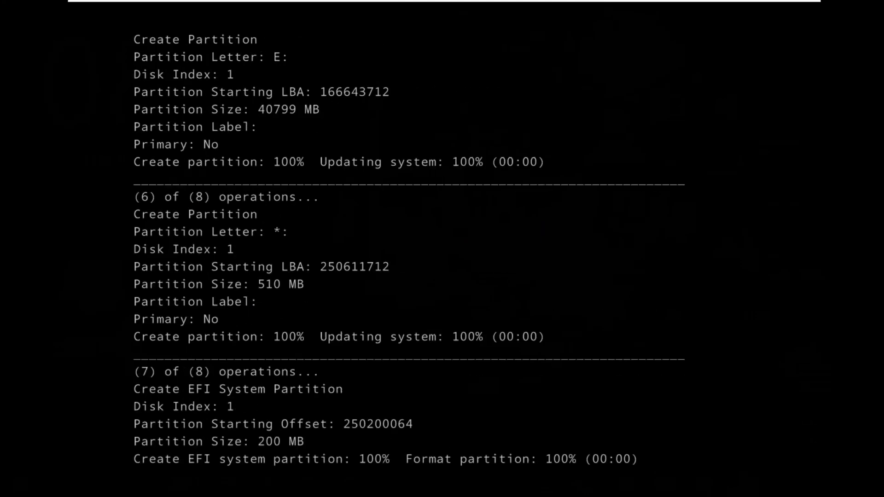
# Power off the virtual machine stuck at network boot after the boot-time run finishes
pyautogui.scroll(-3)
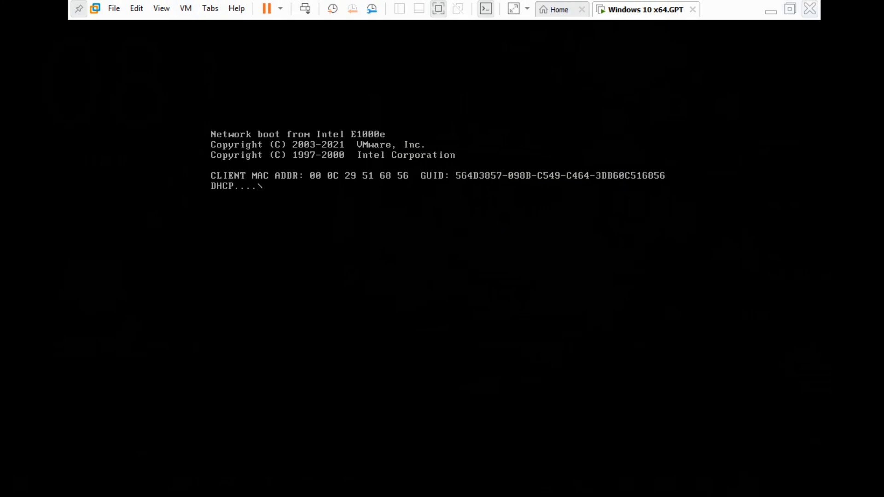
pyautogui.click(807, 9)
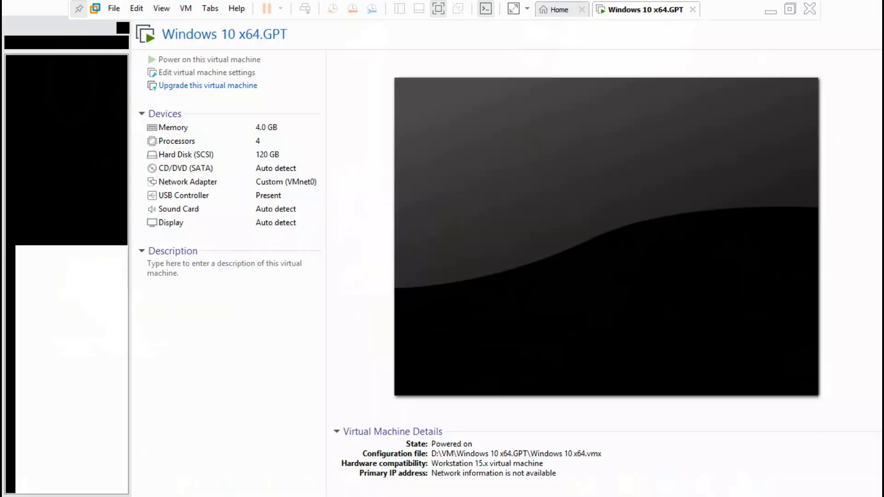
# Set the VM's firmware type to UEFI under Options > Advanced and confirm
pyautogui.click(207, 72)
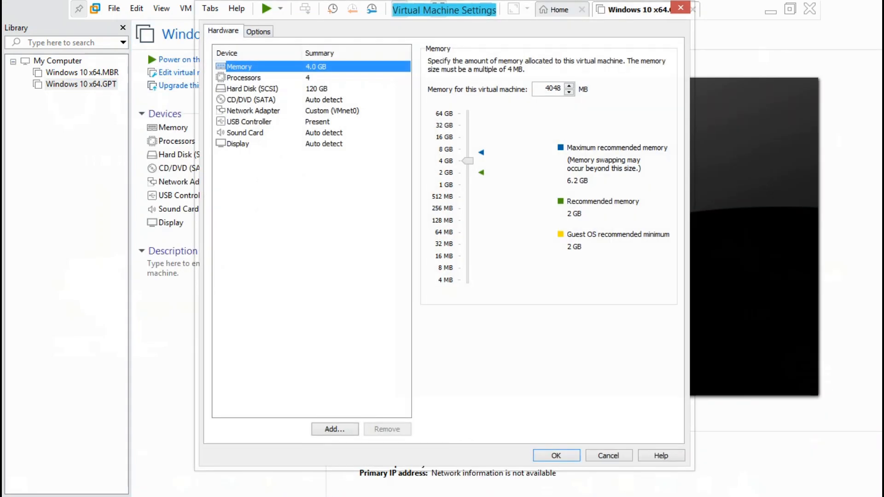
pyautogui.click(258, 30)
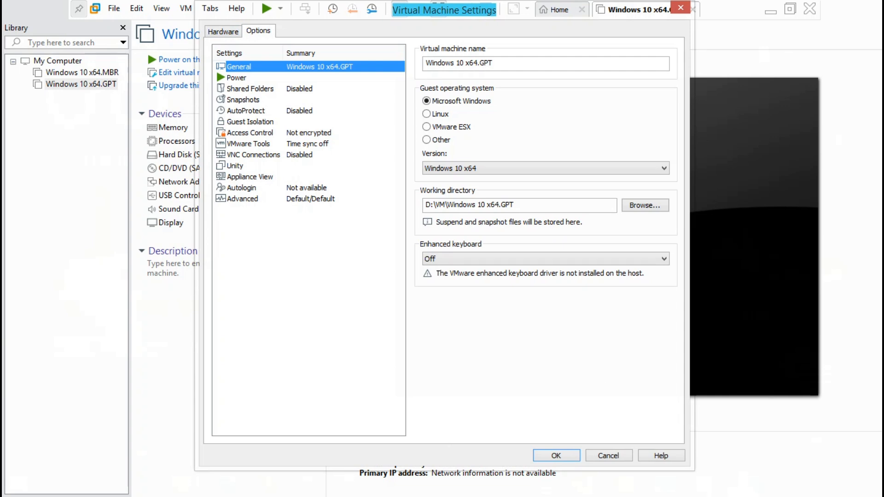
pyautogui.click(242, 199)
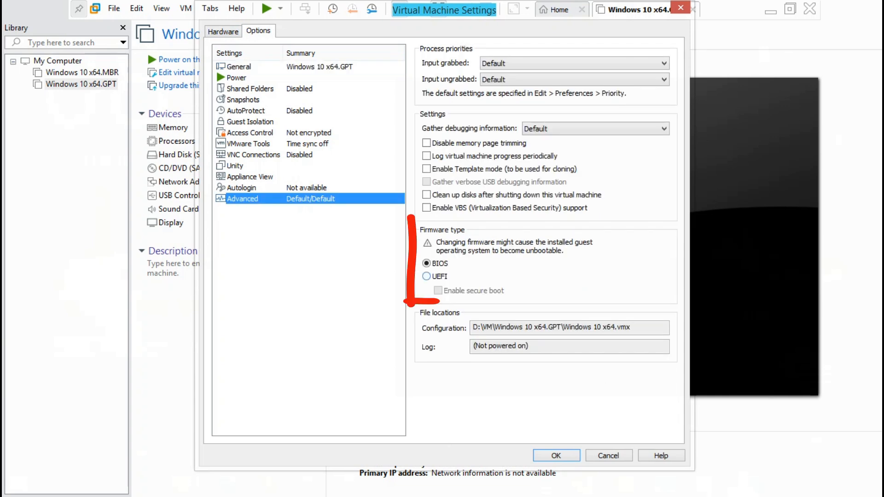
pyautogui.click(427, 277)
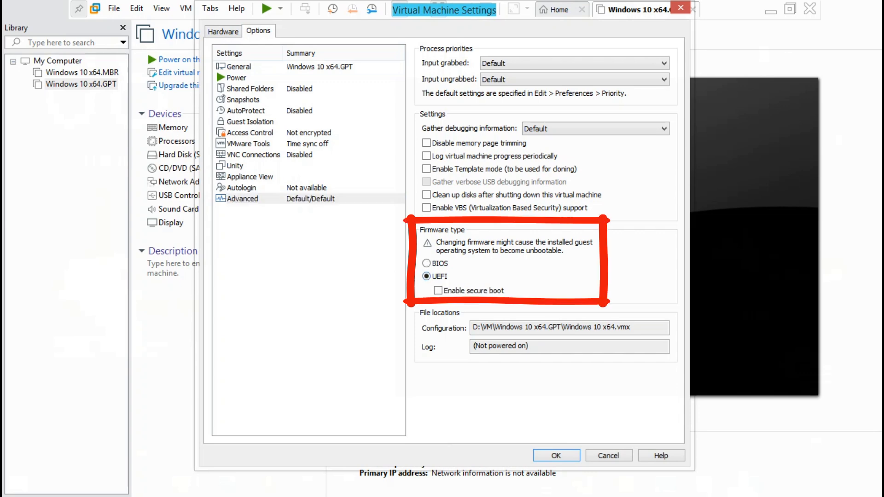
pyautogui.click(556, 455)
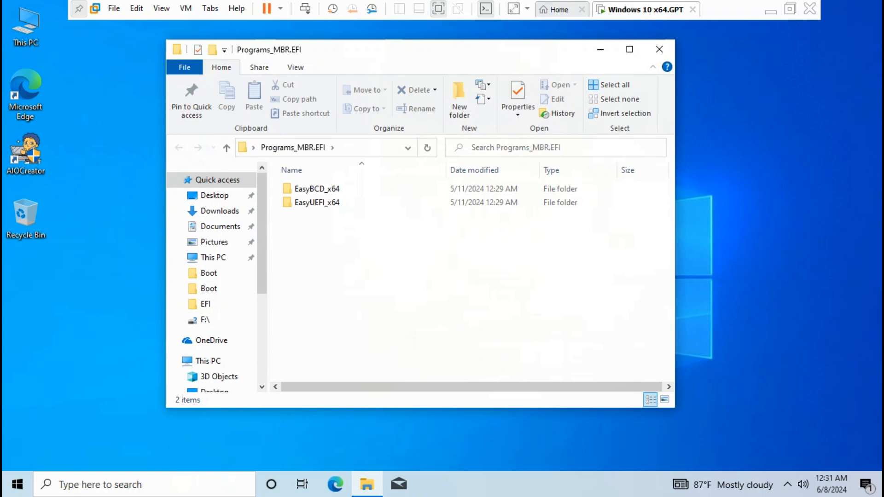
# Launch the EasyUEFI application from the EasyUEFI_x64 folder
pyautogui.doubleClick(318, 202)
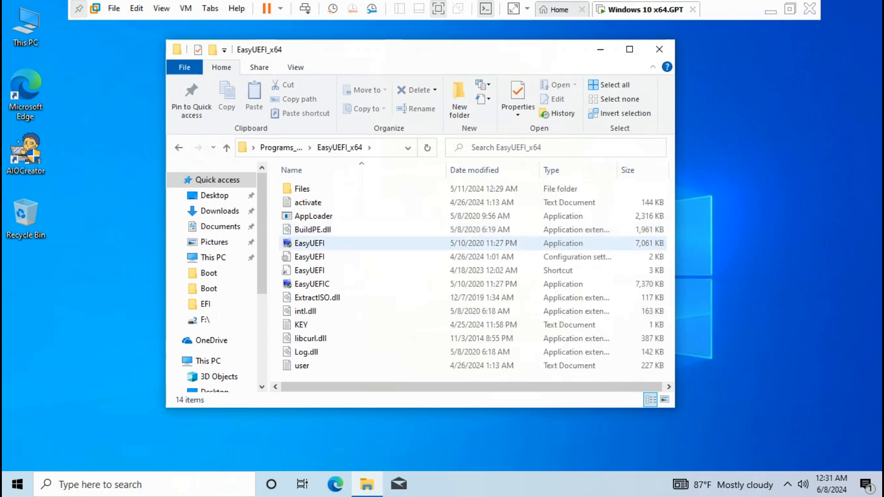
pyautogui.rightClick(309, 244)
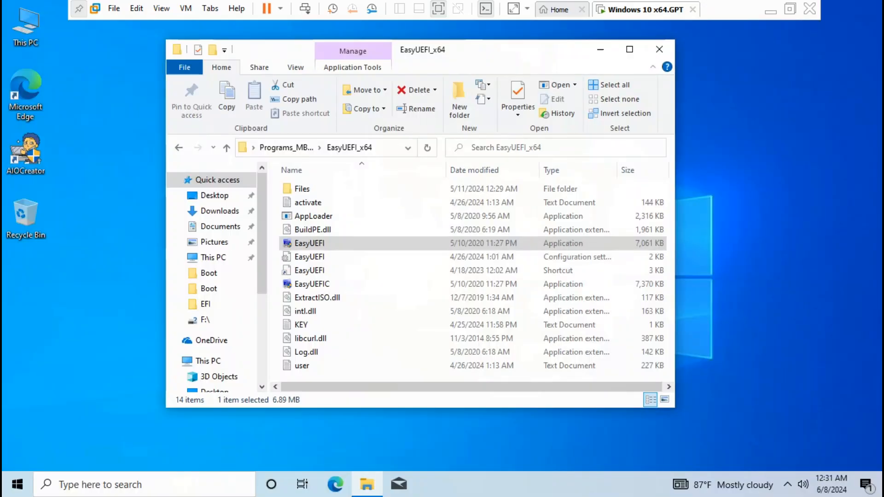
pyautogui.doubleClick(310, 243)
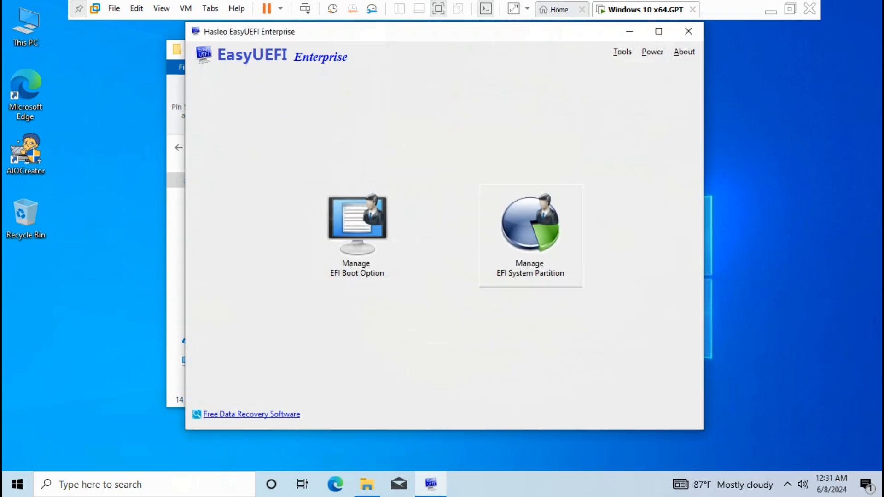
# Check the Windows Boot Manager's partition number in EasyUEFI details, then close EasyUEFI
pyautogui.click(356, 226)
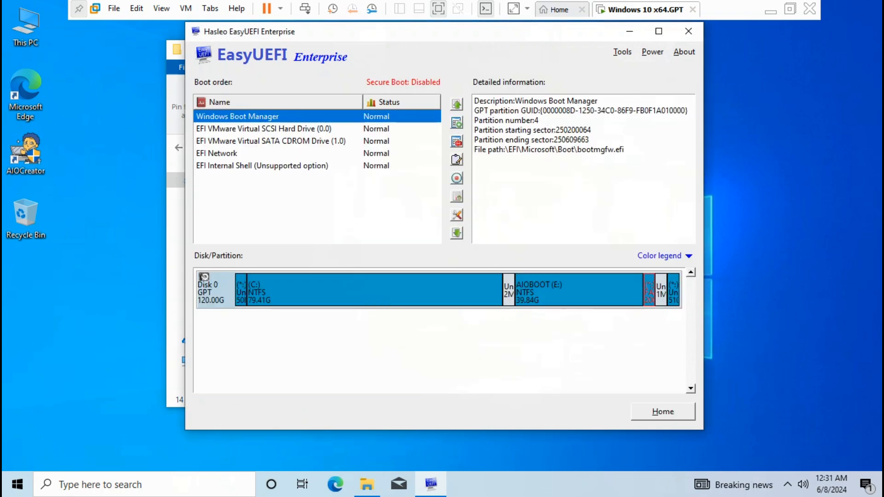
pyautogui.moveTo(237, 116)
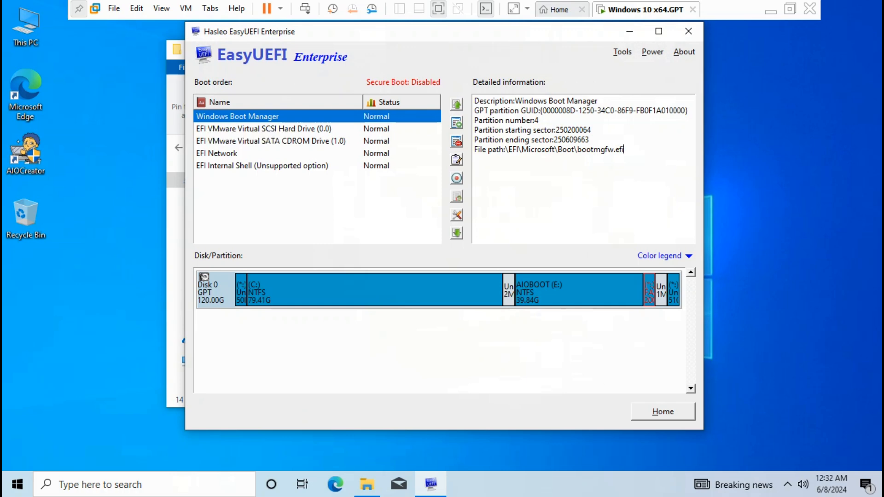
pyautogui.doubleClick(506, 120)
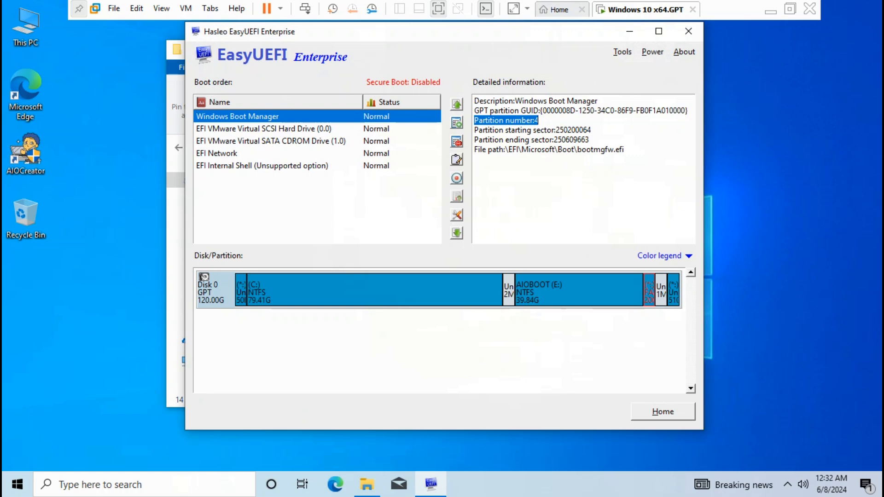
pyautogui.click(548, 149)
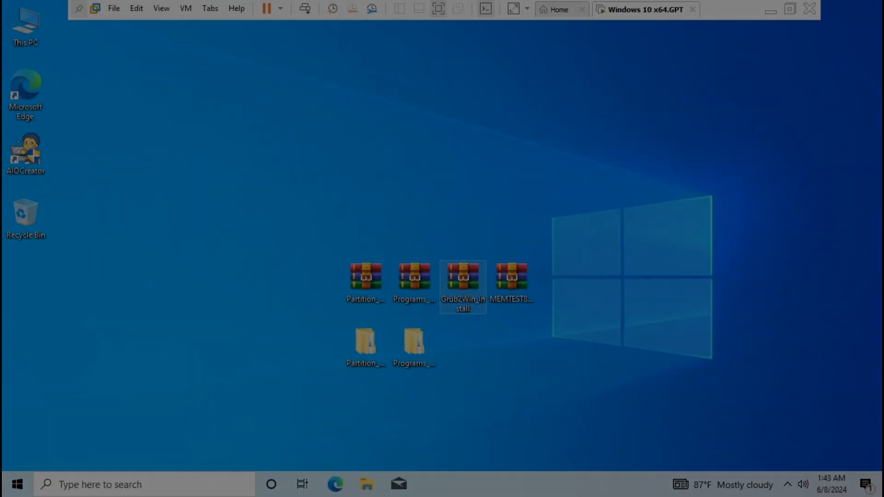
# Extract the Grub2Win_install archive to the desktop and run grub2win\install\setup as administrator
pyautogui.rightClick(462, 276)
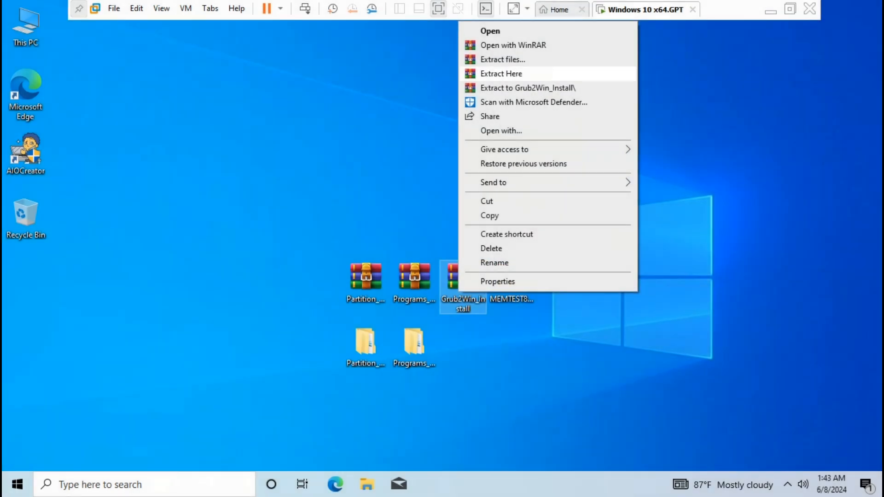
pyautogui.click(501, 73)
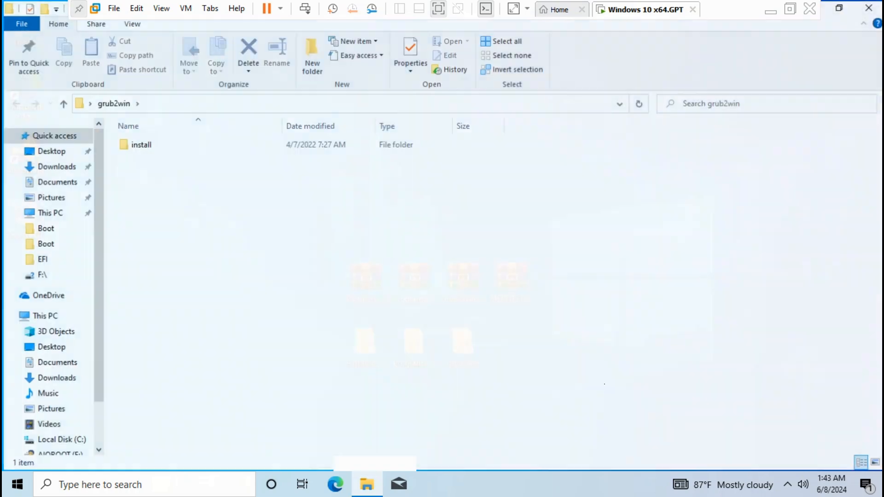
pyautogui.doubleClick(142, 144)
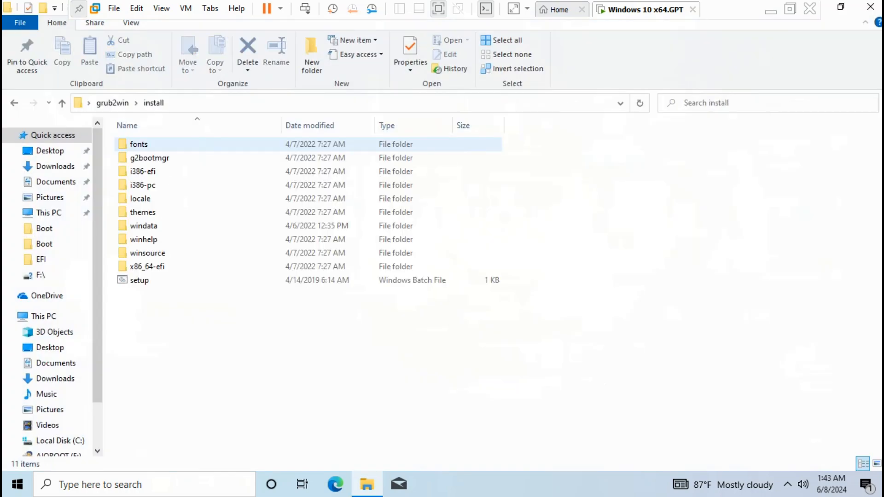
pyautogui.rightClick(139, 280)
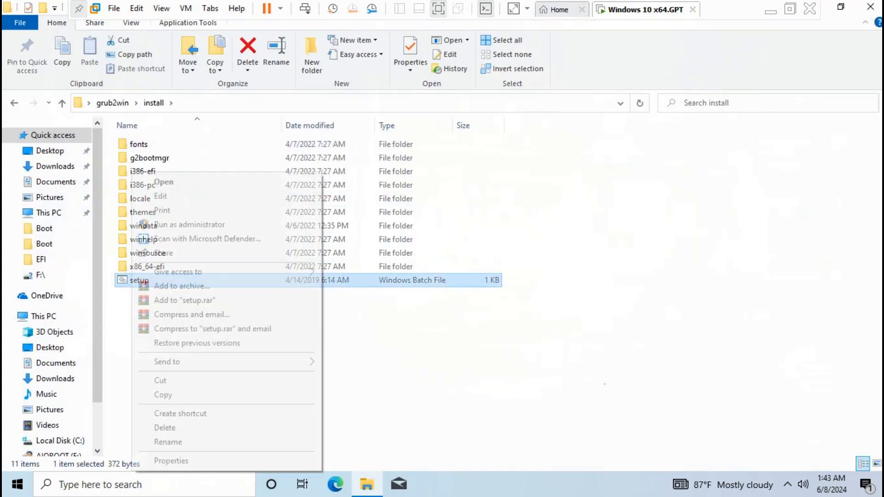
pyautogui.click(190, 225)
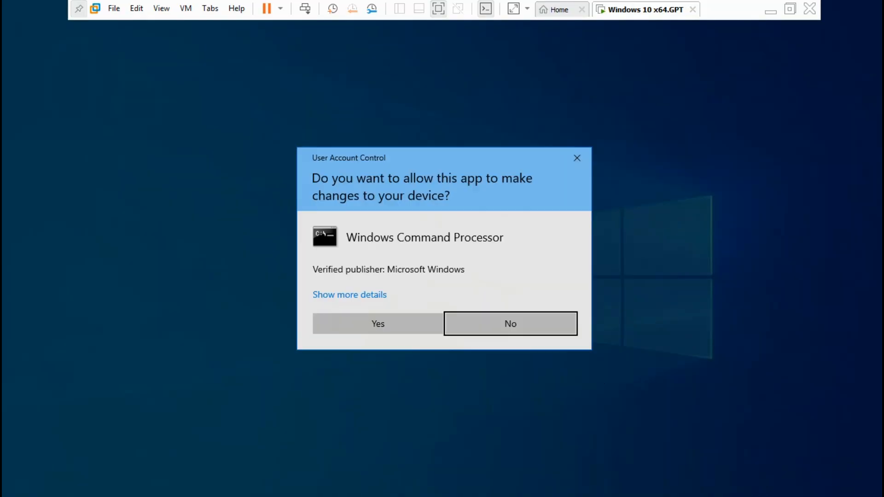
# Approve the UAC prompt and continue the Grub2Win setup past the old-version warning
pyautogui.click(378, 324)
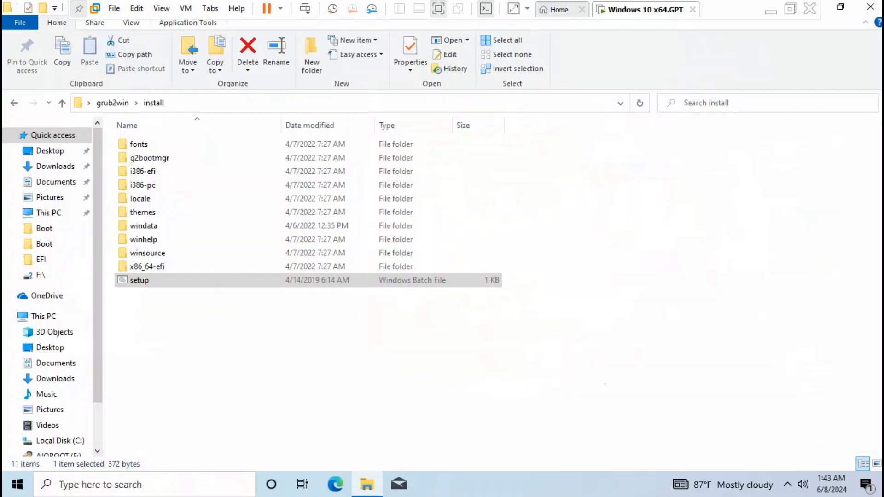
pyautogui.doubleClick(139, 280)
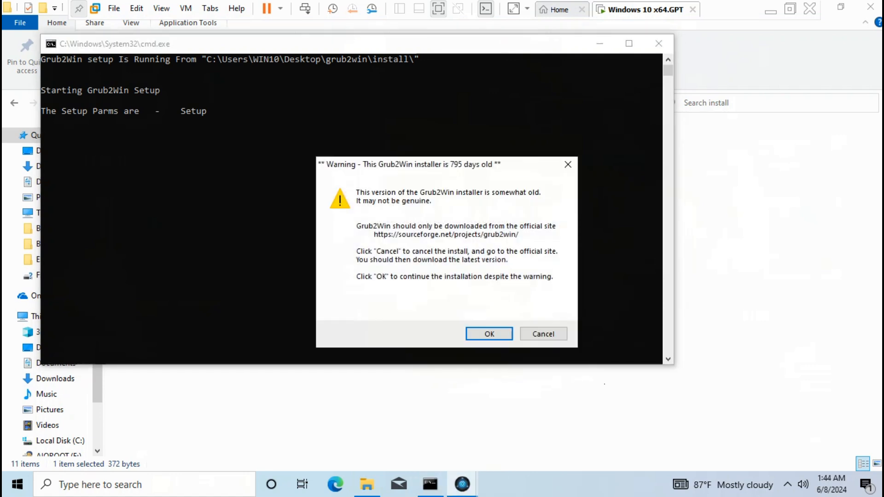
pyautogui.click(489, 334)
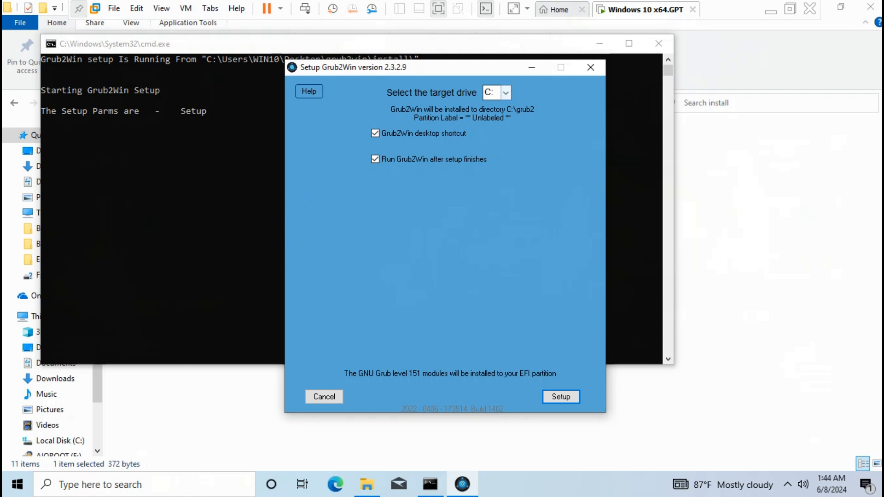
# Install Grub2Win onto drive E: AIOBOOT and return from the EFI update log to the setup menu
pyautogui.click(491, 92)
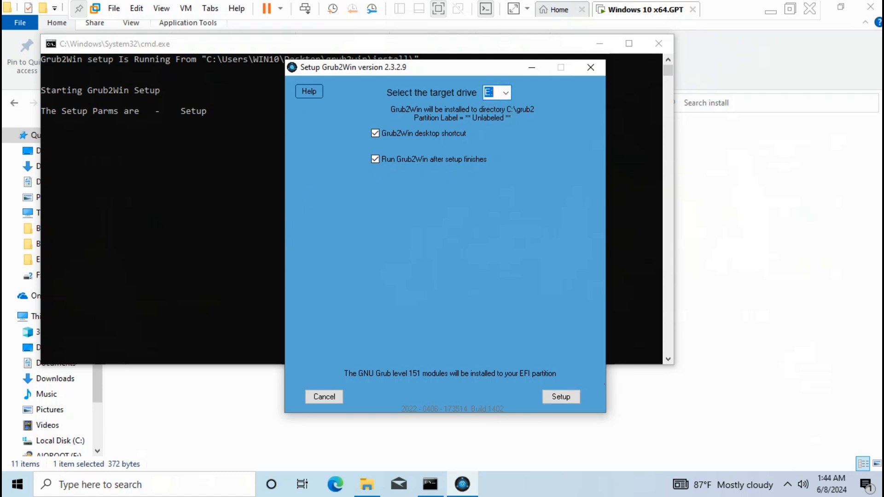
pyautogui.click(506, 92)
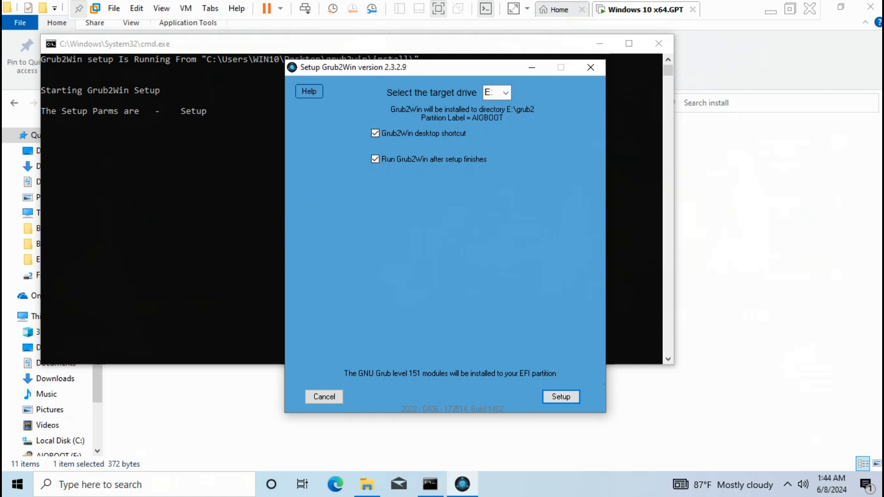
pyautogui.click(561, 396)
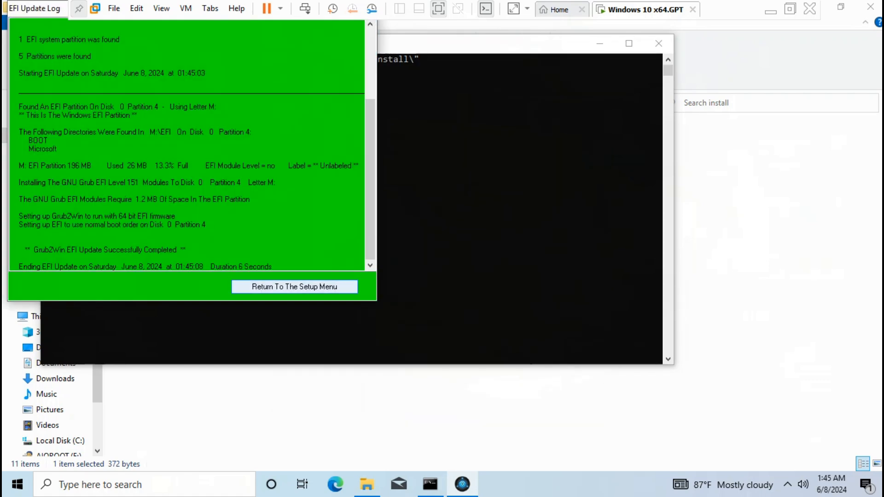
pyautogui.click(294, 287)
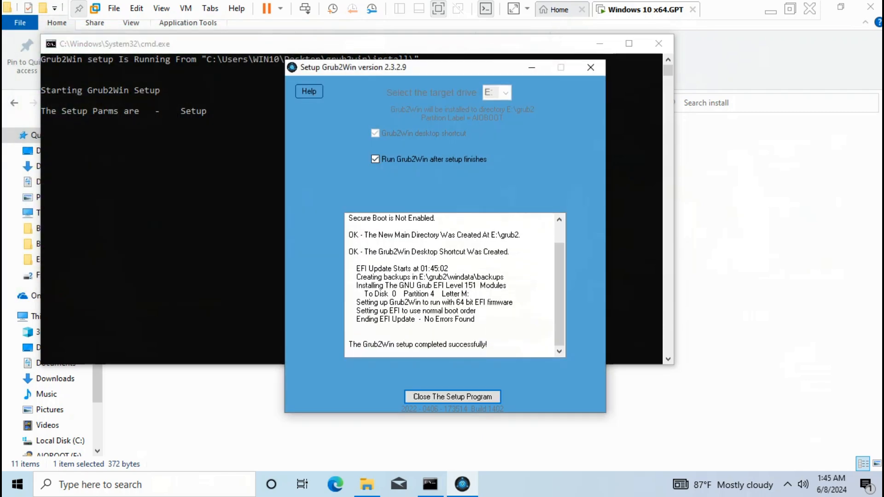
pyautogui.click(452, 396)
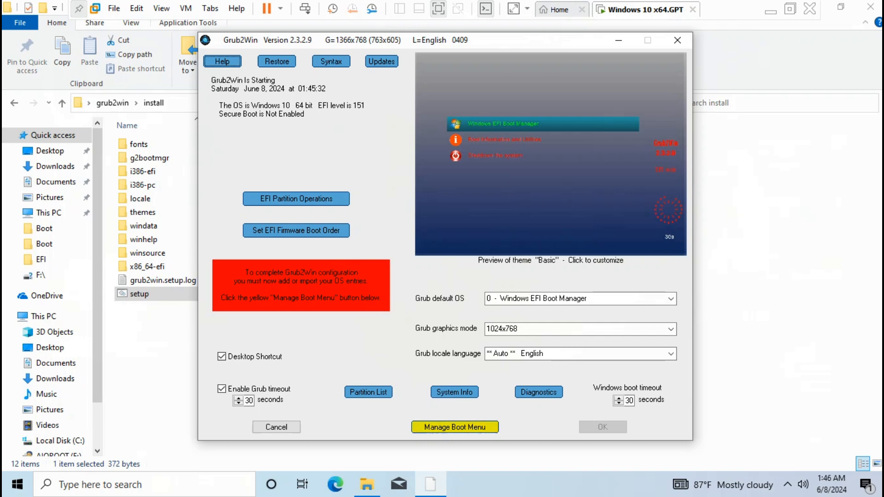
# Add a new chainload boot entry pointing at /EFI/BOOT/grubx64.efi on AIOBOOT
pyautogui.click(454, 426)
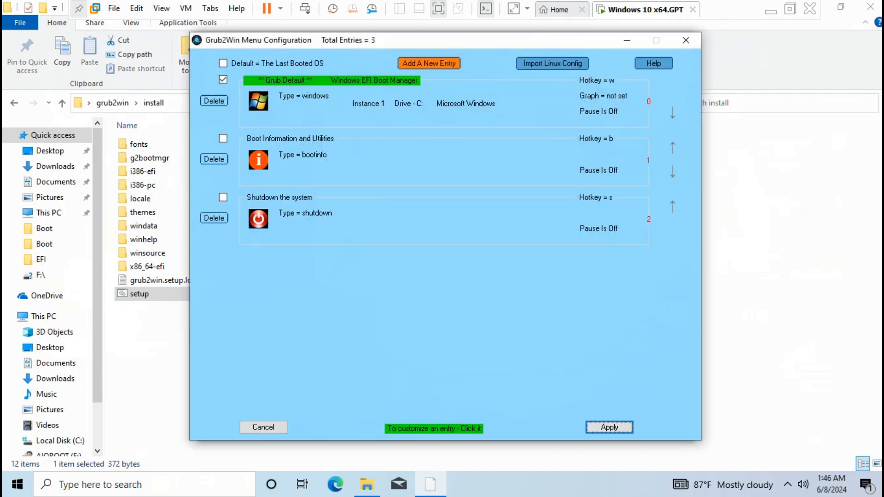
pyautogui.click(428, 63)
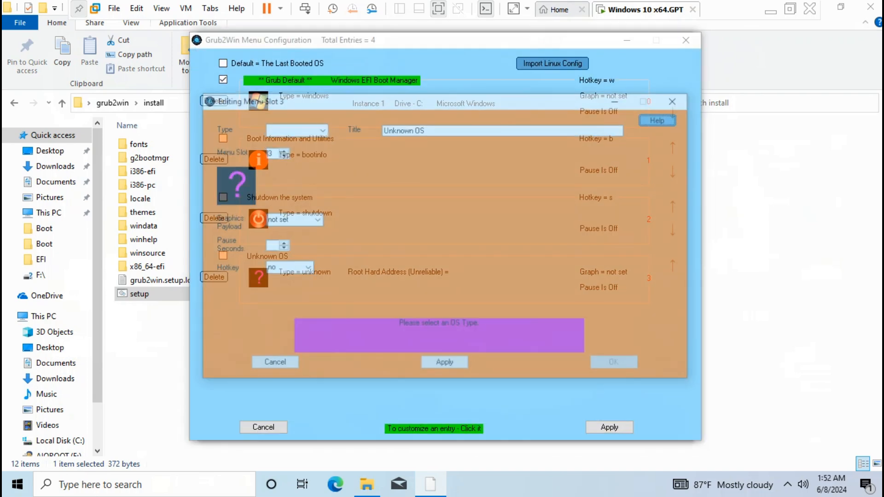
pyautogui.click(320, 128)
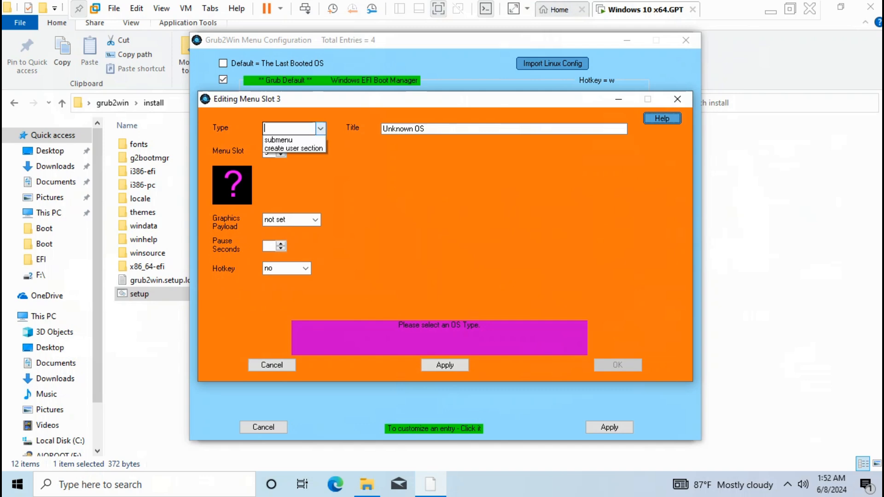
pyautogui.click(320, 129)
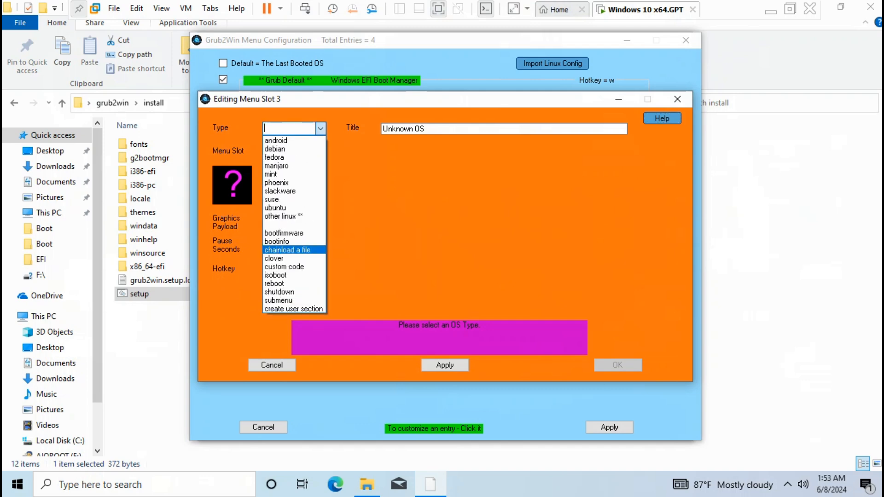
pyautogui.click(287, 250)
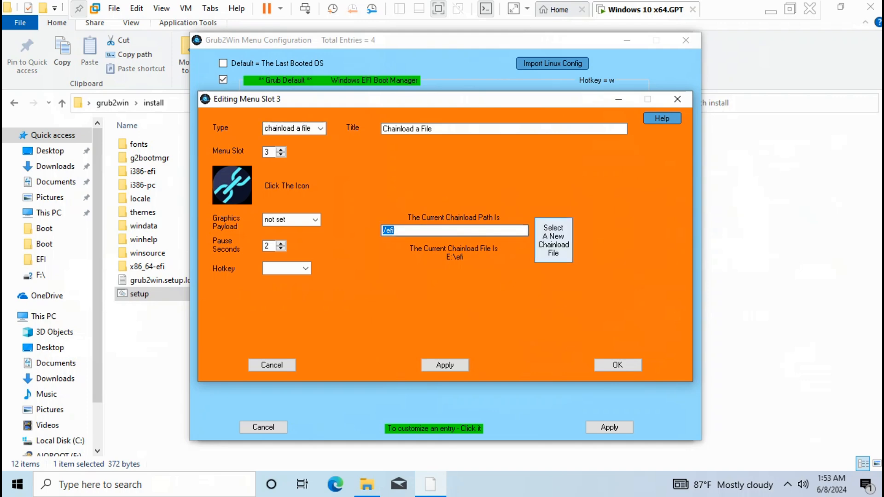
pyautogui.click(552, 240)
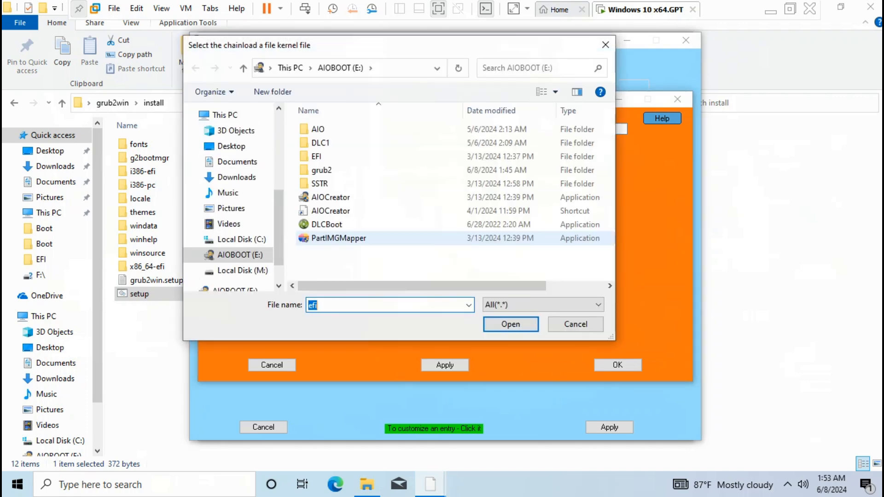
pyautogui.click(317, 156)
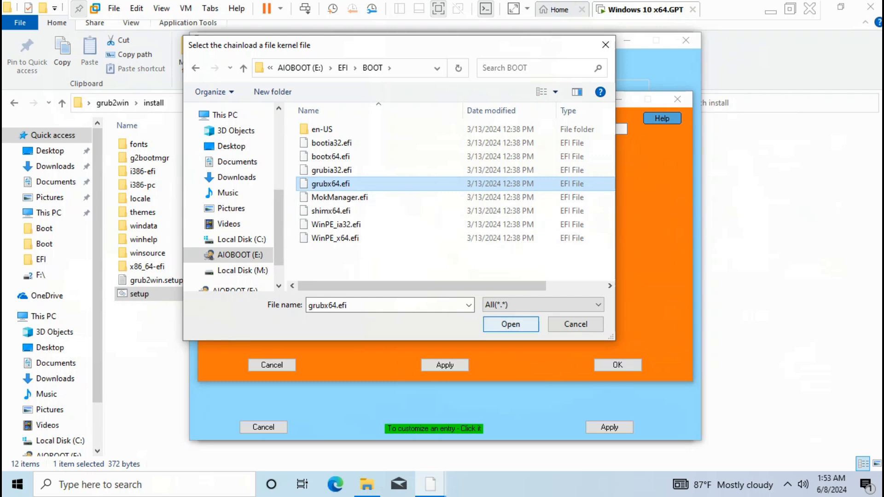
pyautogui.click(509, 324)
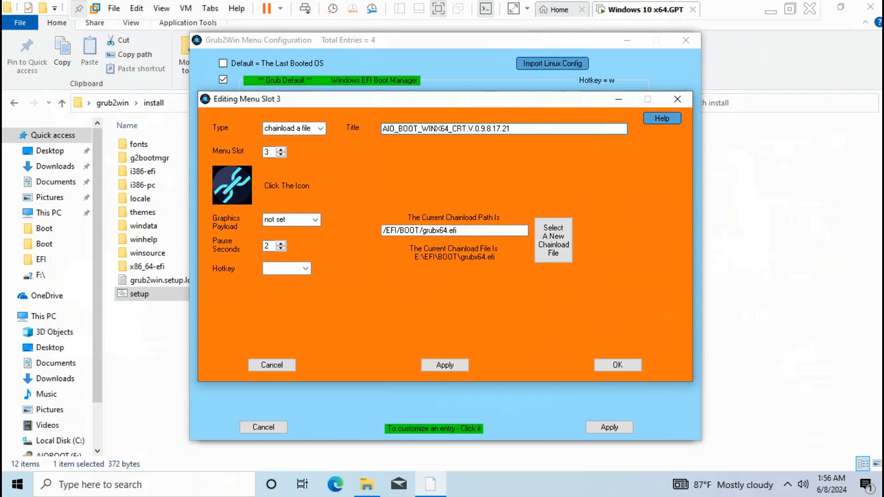
# Give the AIO_BOOT_WINX64_CRT entry the grub2win icon and save it to the menu
pyautogui.click(502, 129)
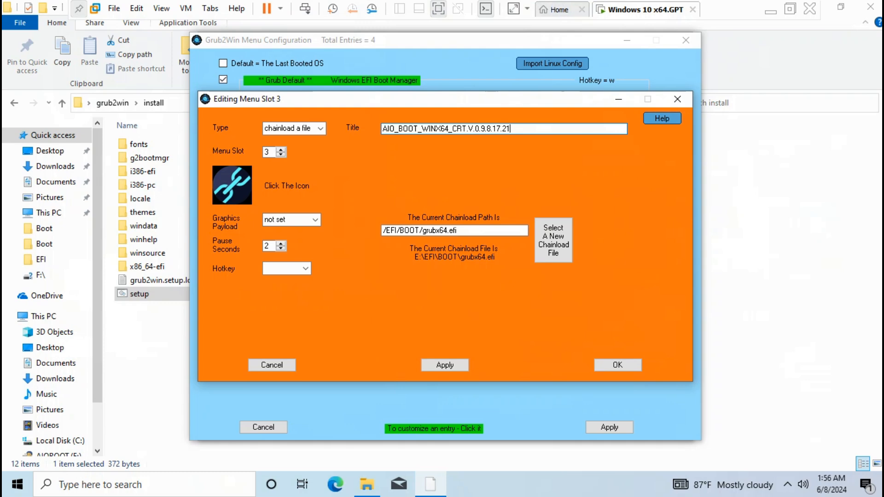
pyautogui.click(232, 185)
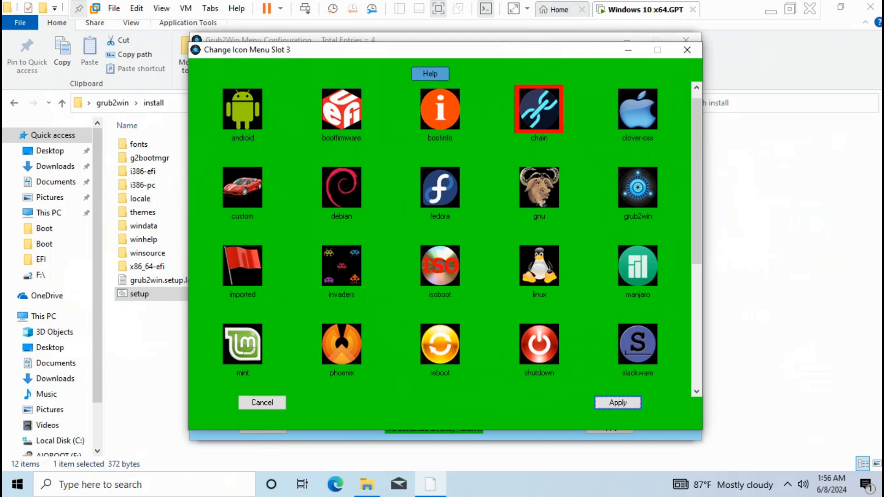
pyautogui.click(638, 187)
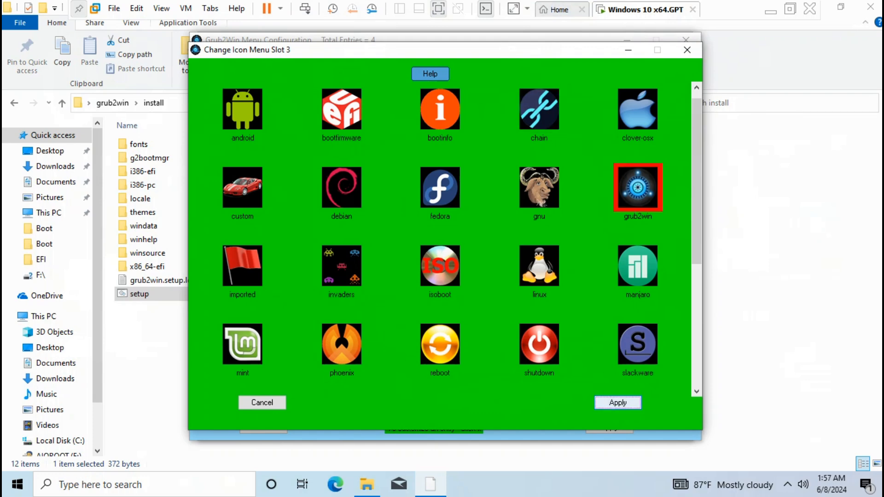
pyautogui.click(617, 403)
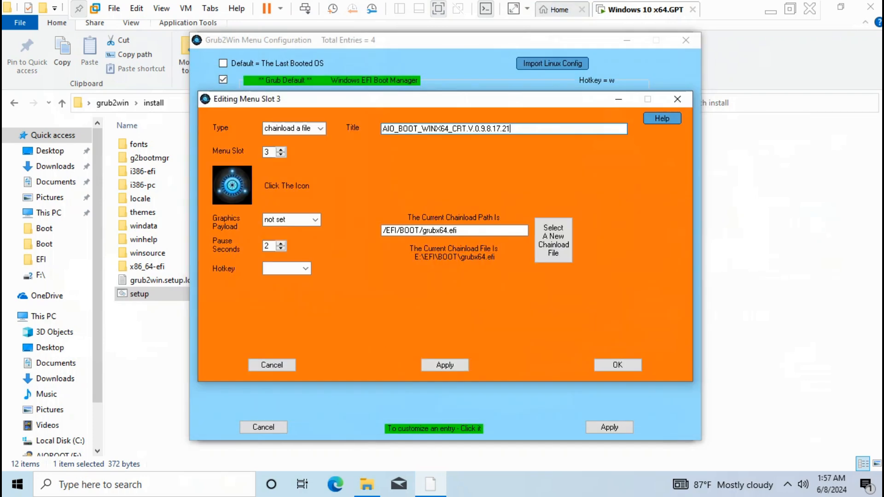
pyautogui.click(617, 365)
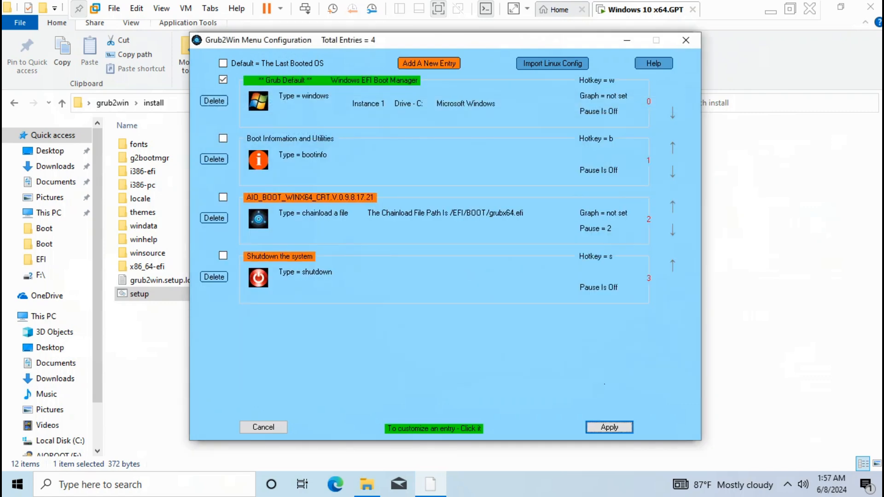
# Add a new boot entry of type reboot (Reboot Your System) to the Grub2Win menu
pyautogui.click(428, 64)
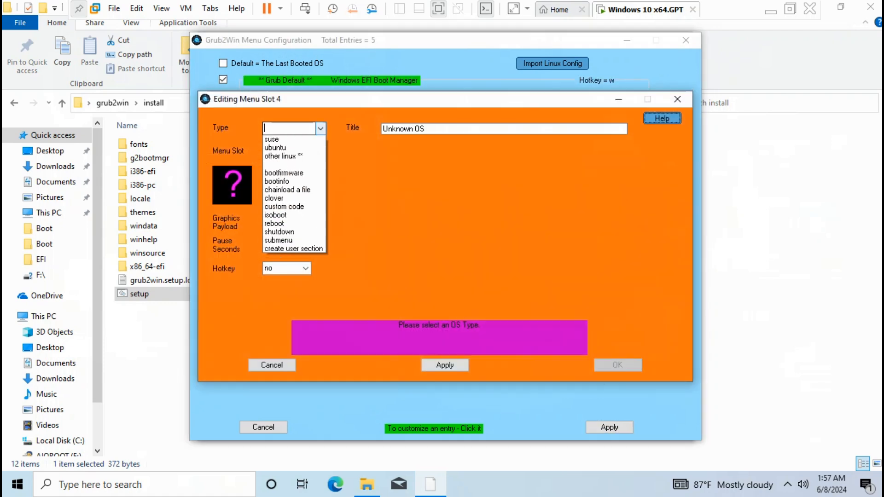
pyautogui.click(275, 222)
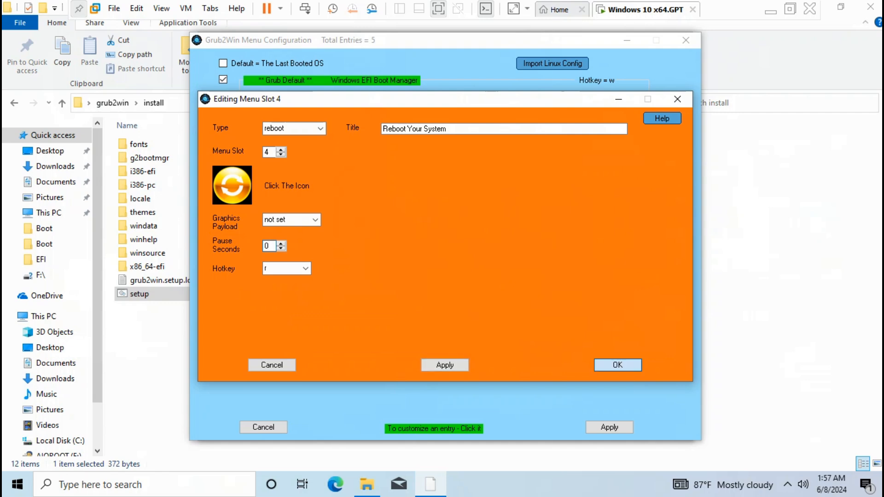
pyautogui.click(282, 154)
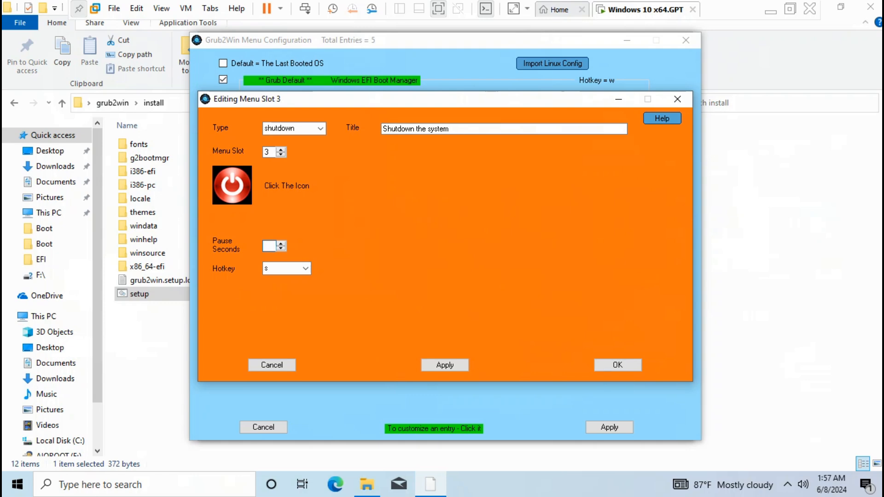
pyautogui.click(280, 149)
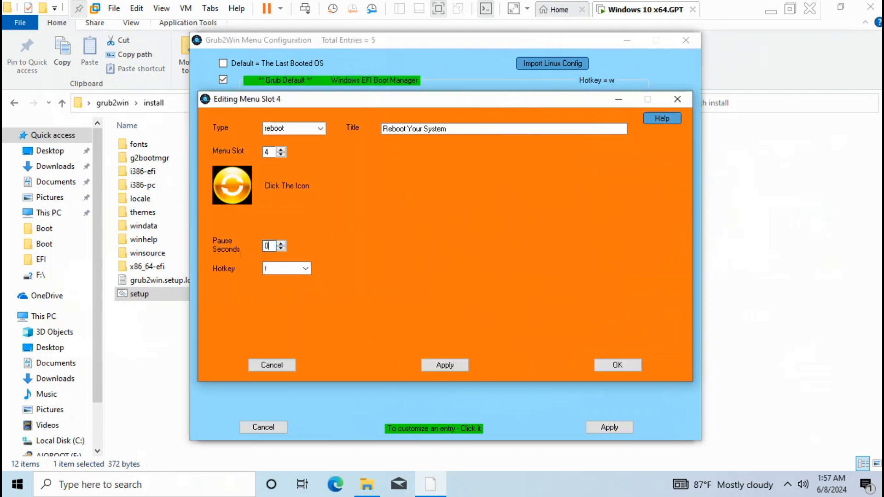
# Move the AIO_BOOT entry to menu slot 1, right after Windows, and confirm
pyautogui.click(617, 365)
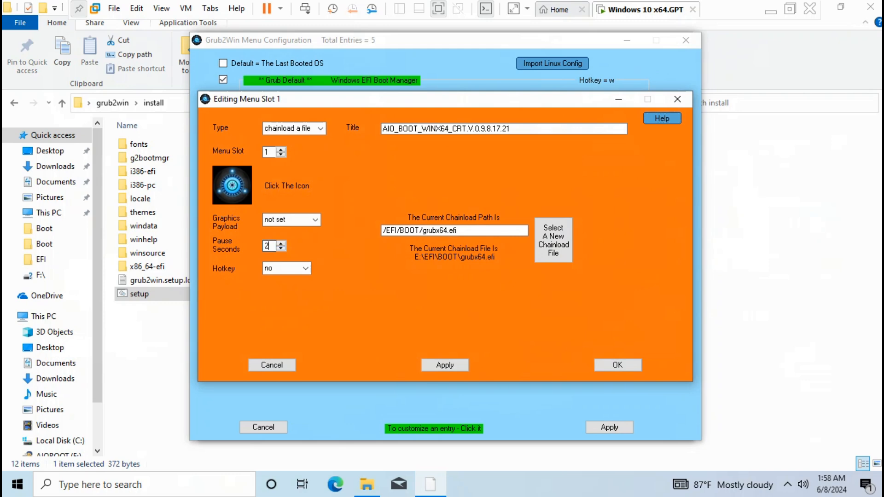
pyautogui.click(270, 246)
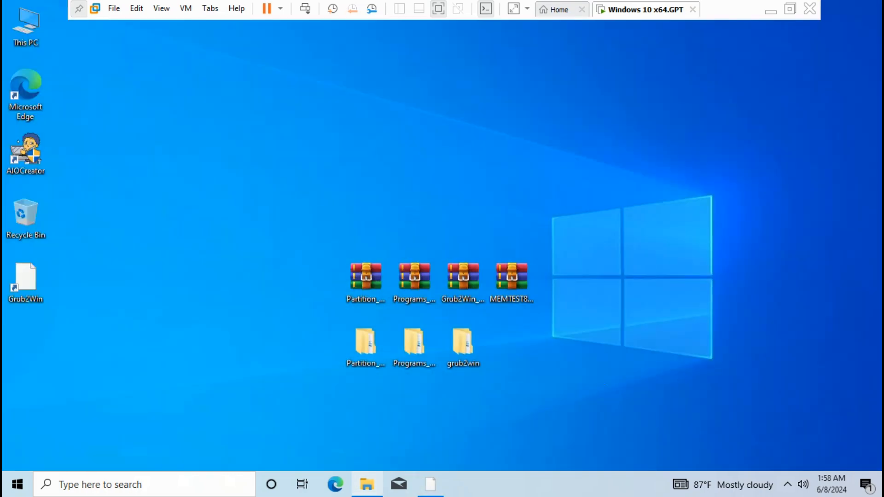
# Relaunch Grub2Win from the desktop so its preview lists the five boot entries
pyautogui.rightClick(511, 277)
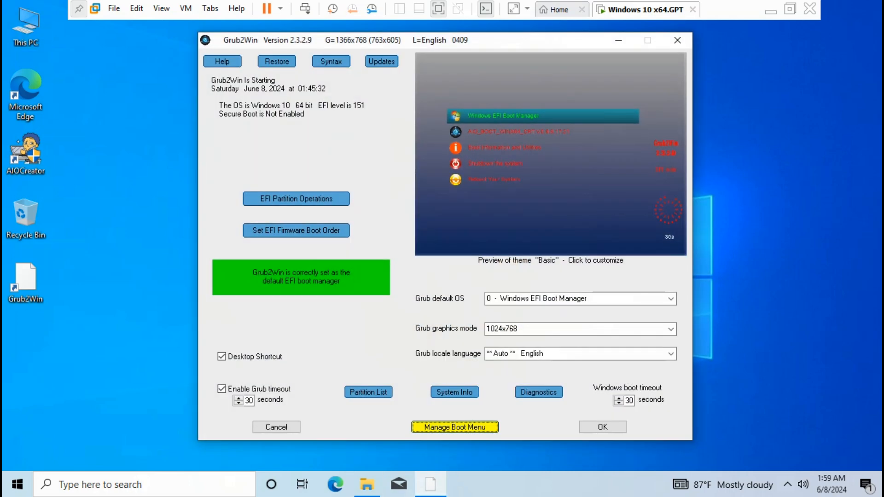
# Add a new boot menu entry of type chainload a file
pyautogui.click(453, 426)
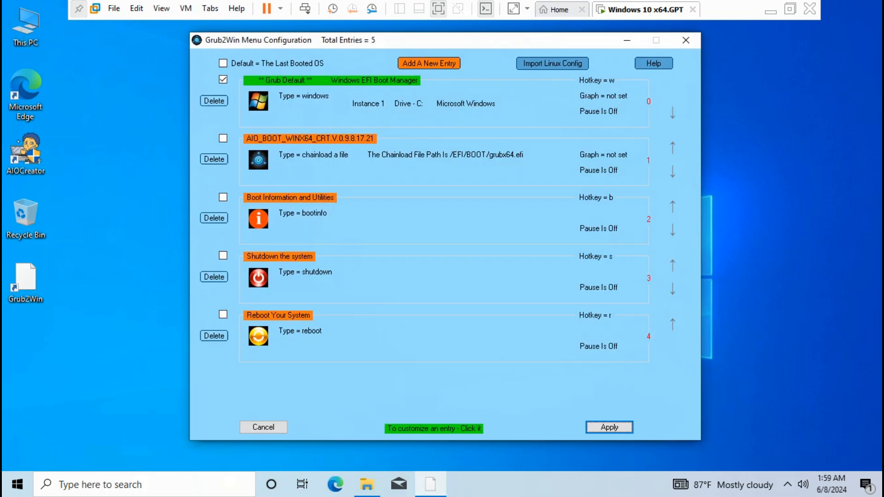
pyautogui.click(428, 63)
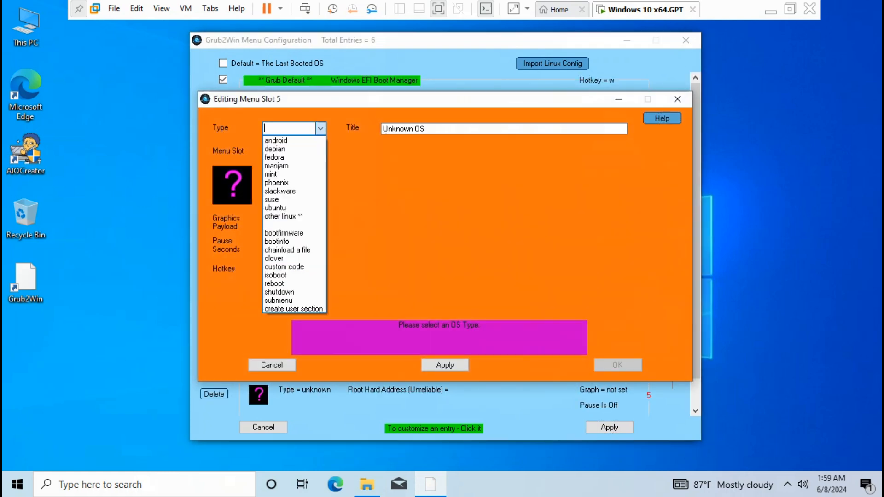
pyautogui.moveTo(287, 249)
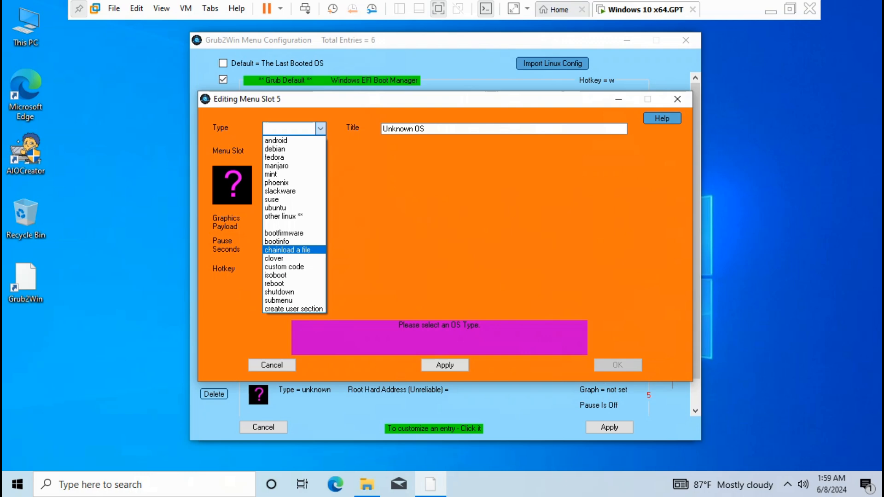
pyautogui.click(287, 250)
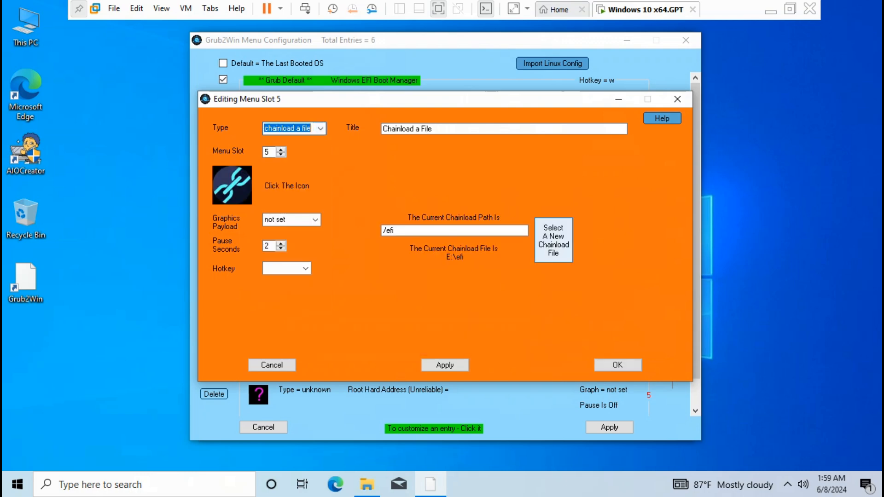
# Point the chainload entry to E:\MEMTEST86.64\BOOTX64.efi
pyautogui.click(552, 239)
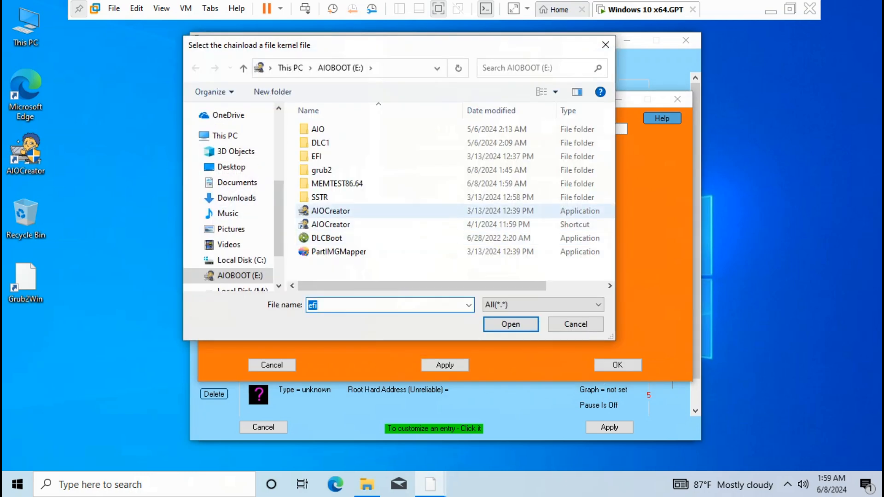
pyautogui.click(337, 183)
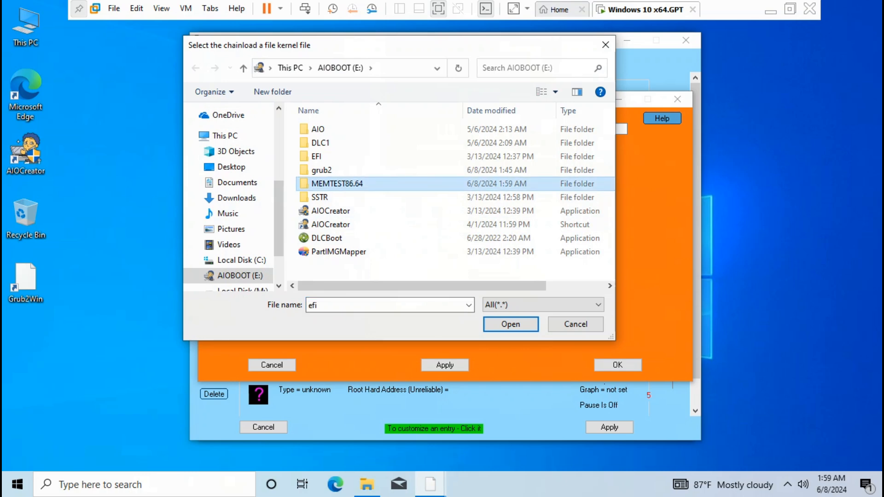
pyautogui.doubleClick(337, 183)
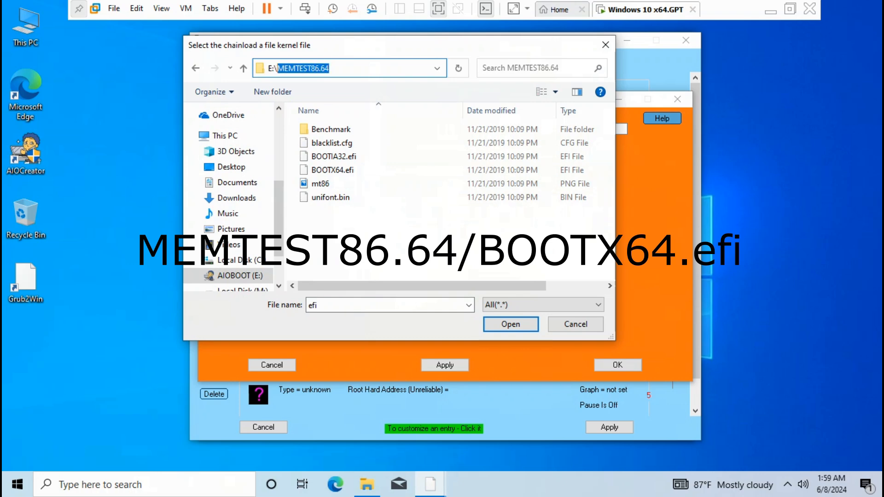
pyautogui.click(333, 170)
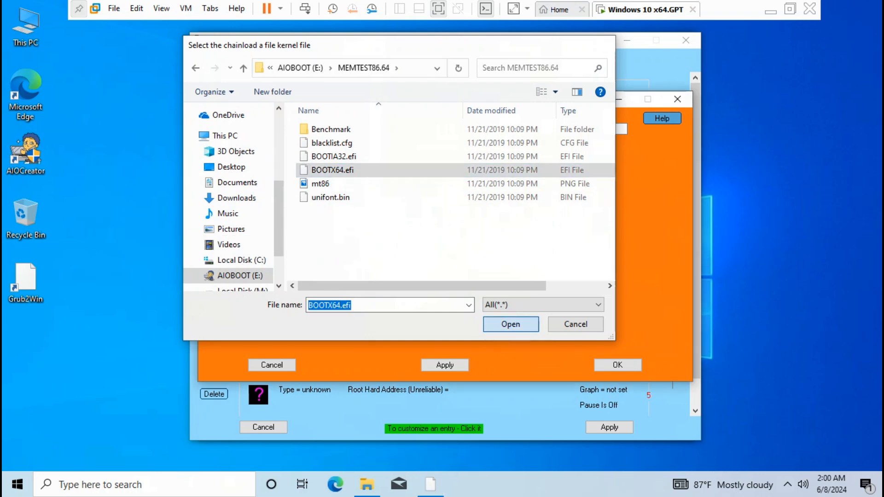
pyautogui.click(509, 324)
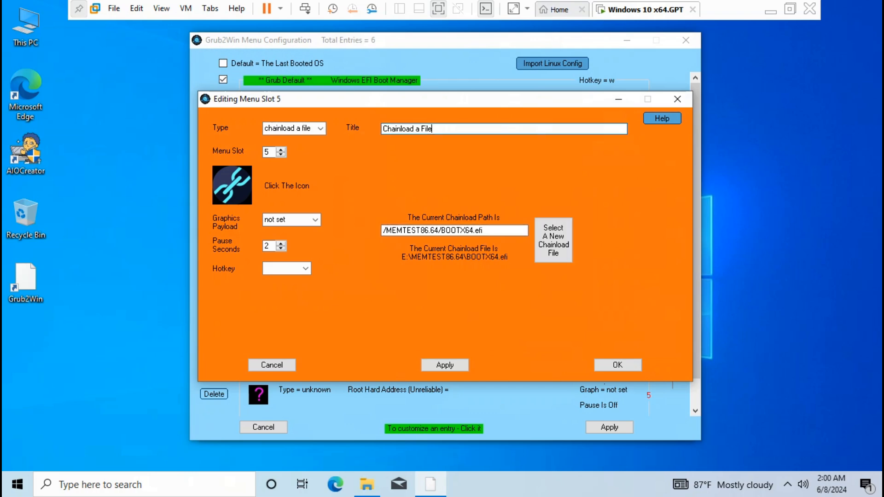
# Name the entry MEMTEST86.64, pick a different icon, and save it as the sixth entry
pyautogui.tripleClick(502, 129)
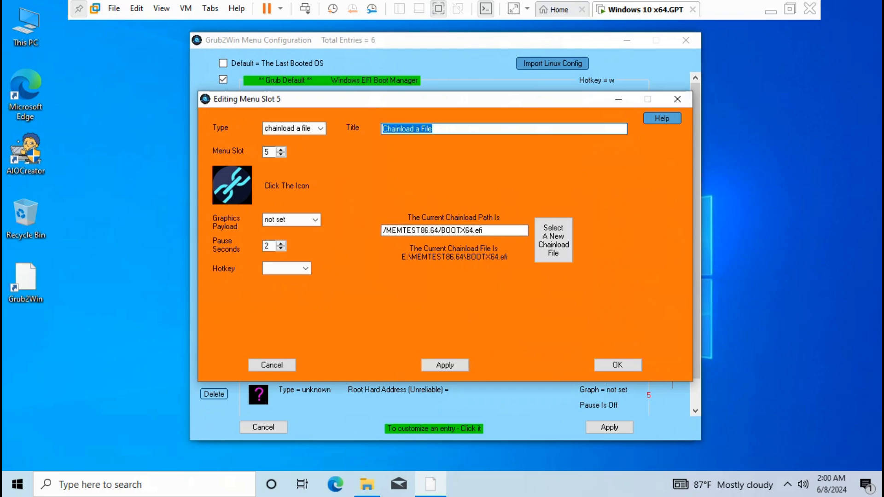
pyautogui.write('MEMTEST86.64')
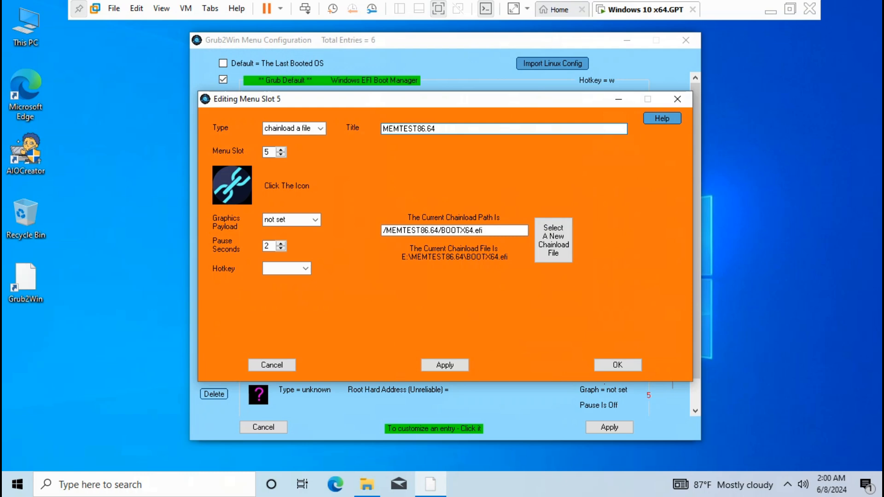
pyautogui.click(232, 185)
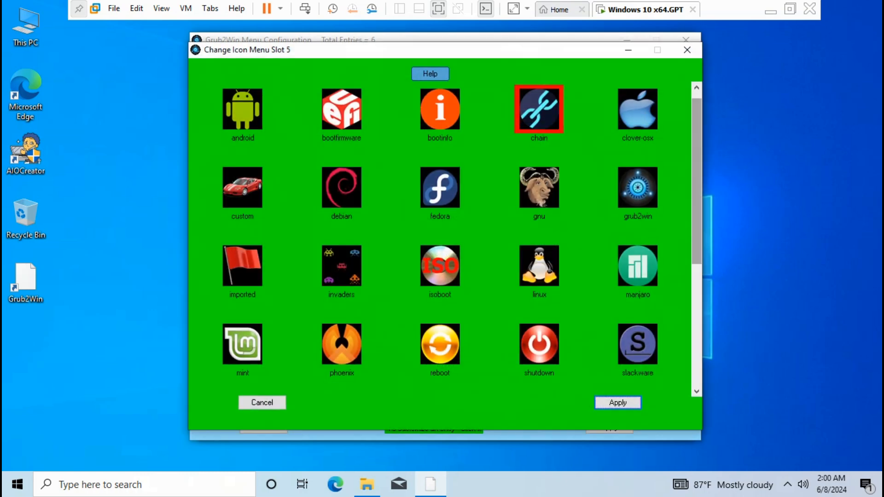
pyautogui.scroll(-3)
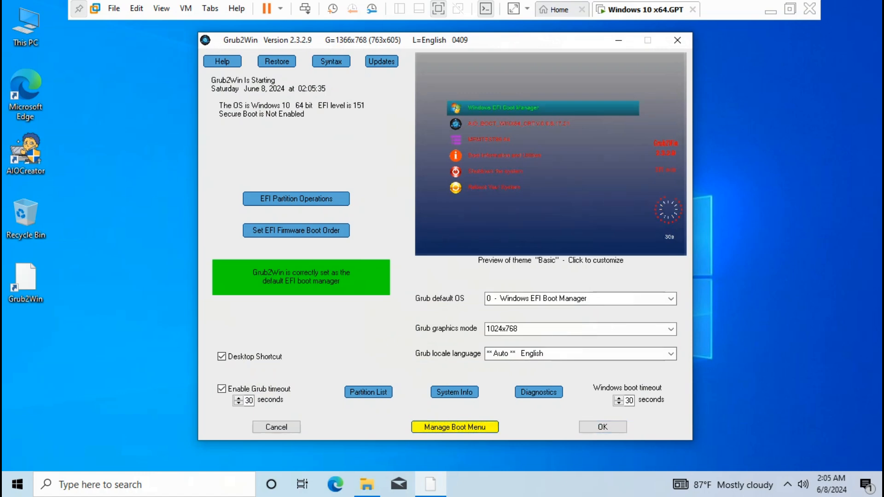
# Add Wallpaper_4 from Downloads as a background image and make it the menu background
pyautogui.click(553, 154)
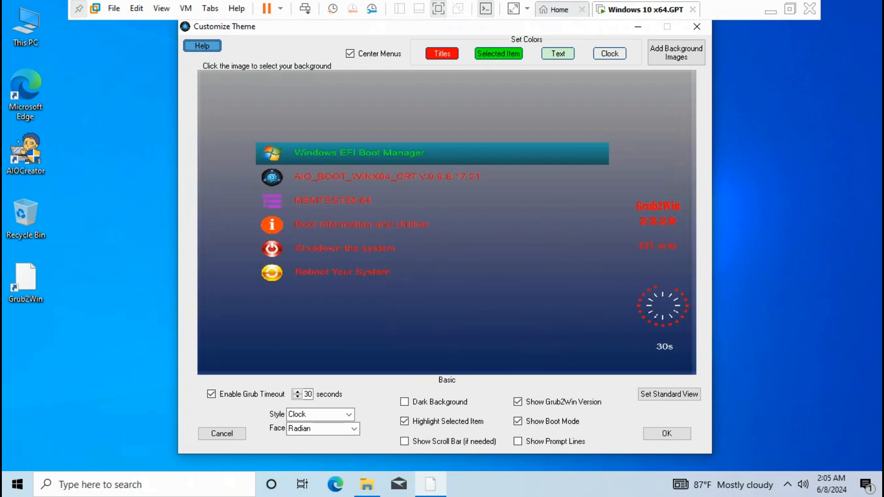
pyautogui.click(675, 51)
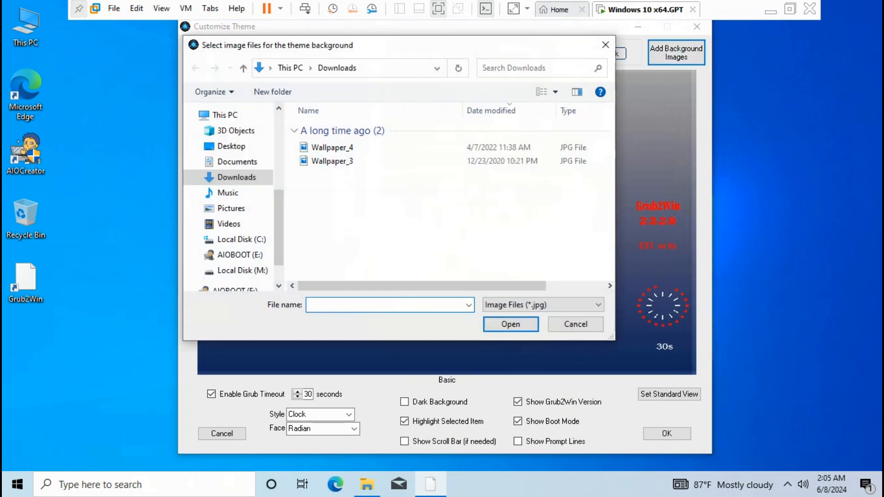
pyautogui.click(332, 147)
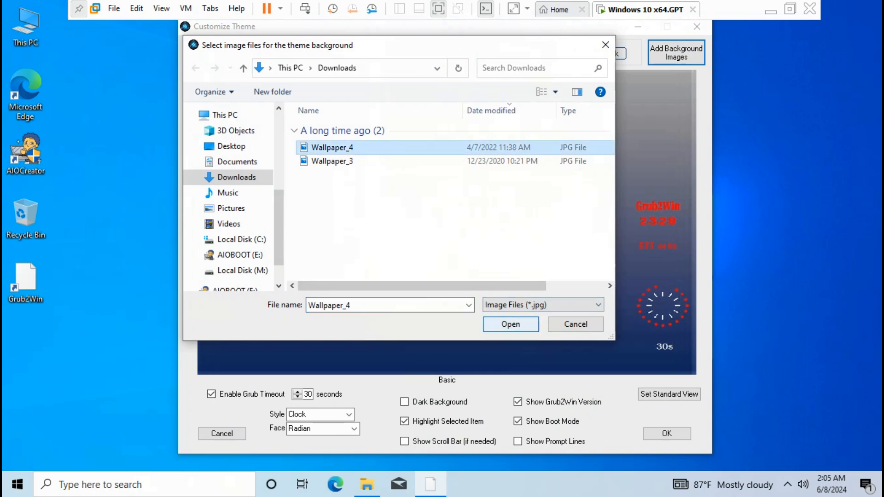
pyautogui.click(510, 324)
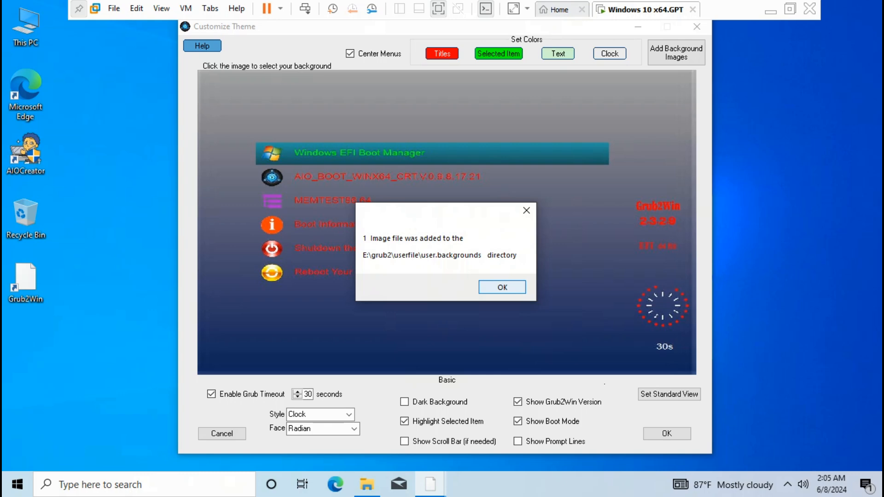
pyautogui.click(501, 288)
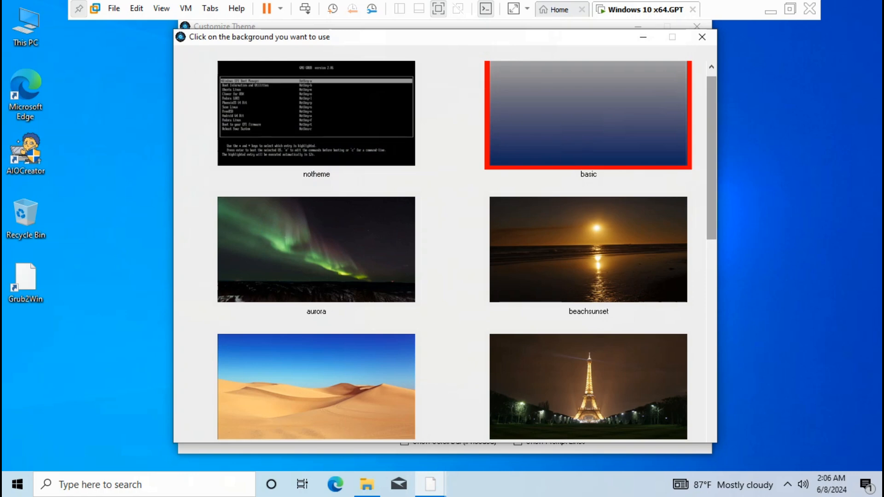
pyautogui.scroll(-3)
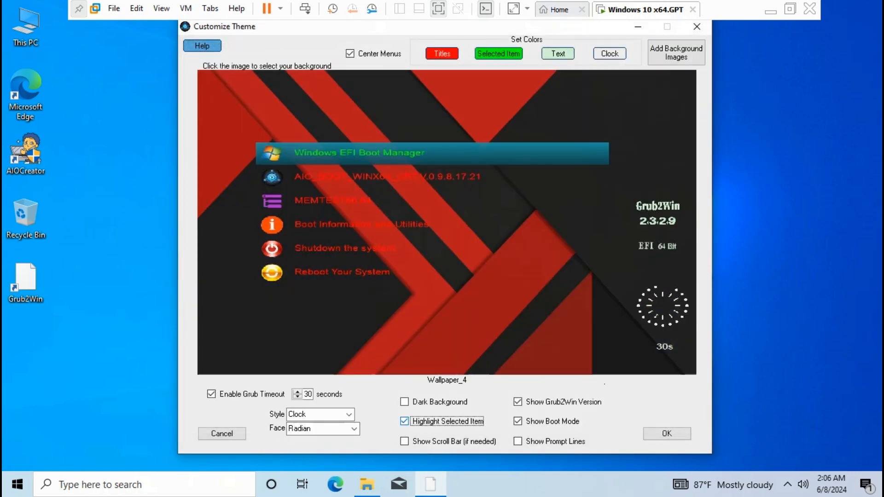
# Disable highlight, boot mode and version labels, and set the countdown style to Progress Bar
pyautogui.click(404, 420)
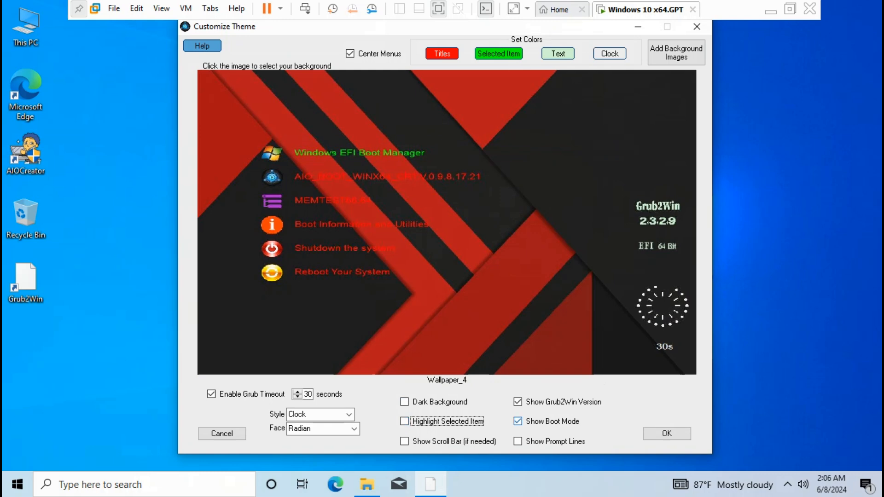
pyautogui.click(518, 421)
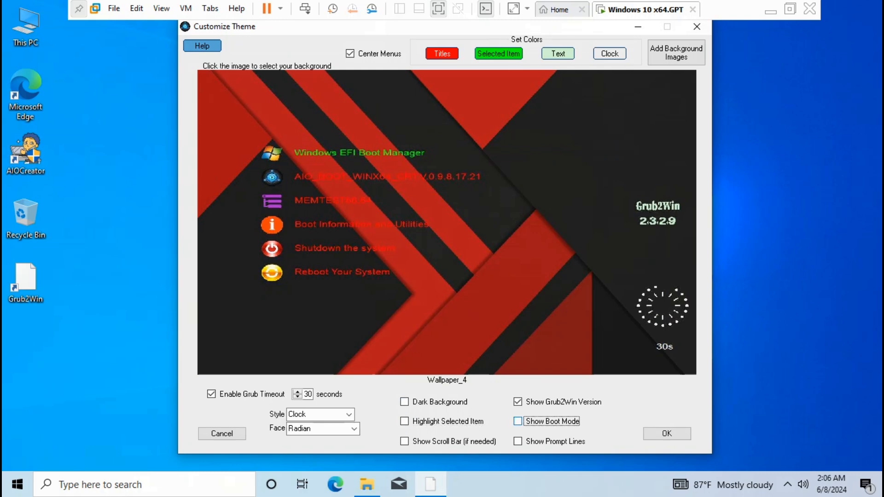
pyautogui.click(518, 401)
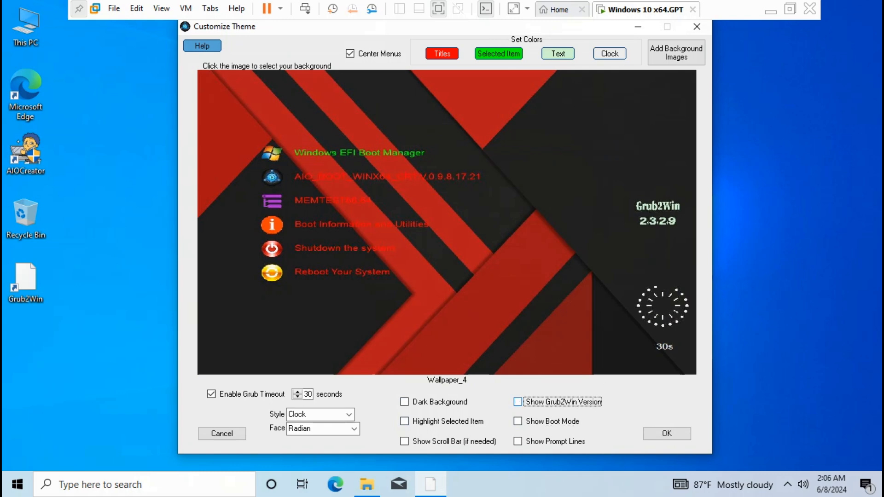
pyautogui.click(517, 402)
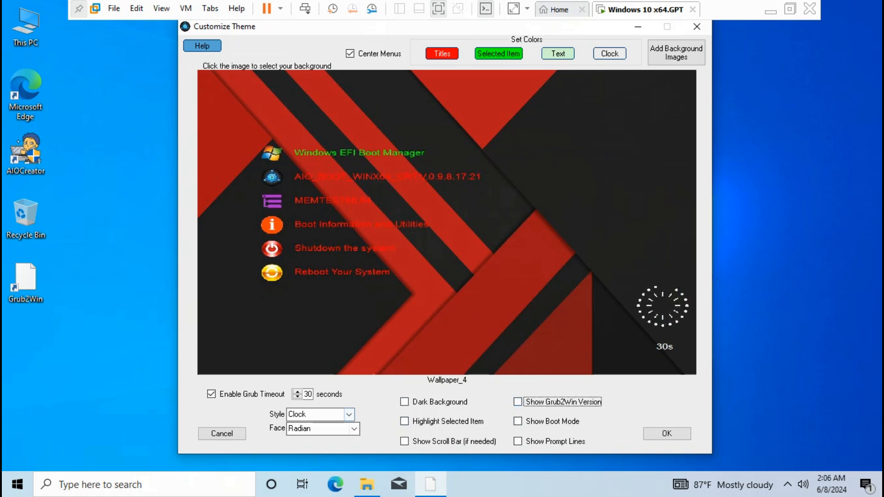
pyautogui.click(349, 414)
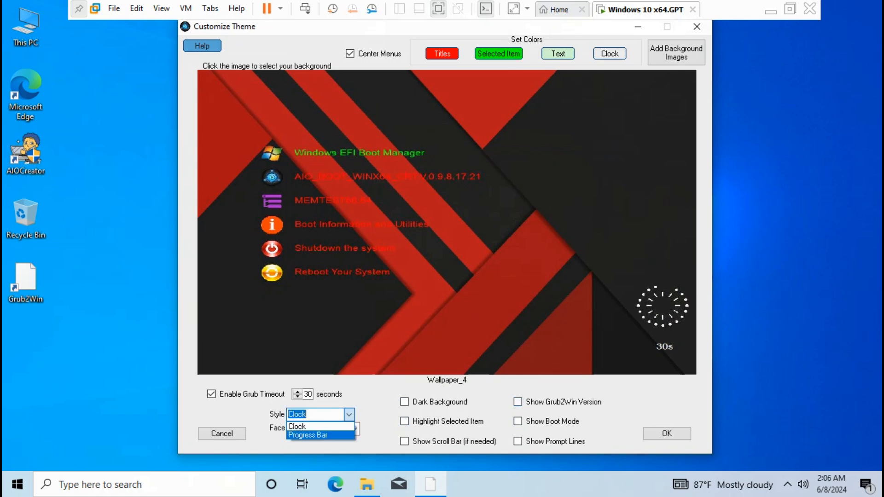
pyautogui.click(308, 434)
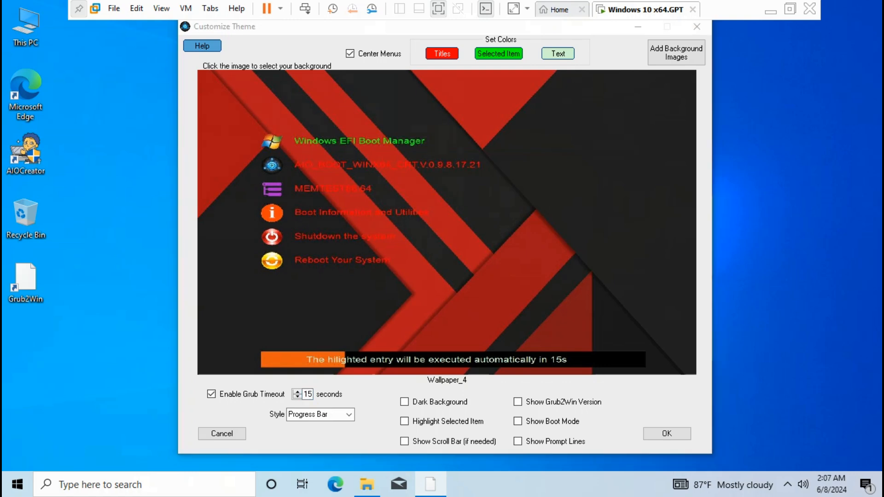
# Set the menu titles colour to white and finish the Wallpaper_4 theme
pyautogui.click(441, 54)
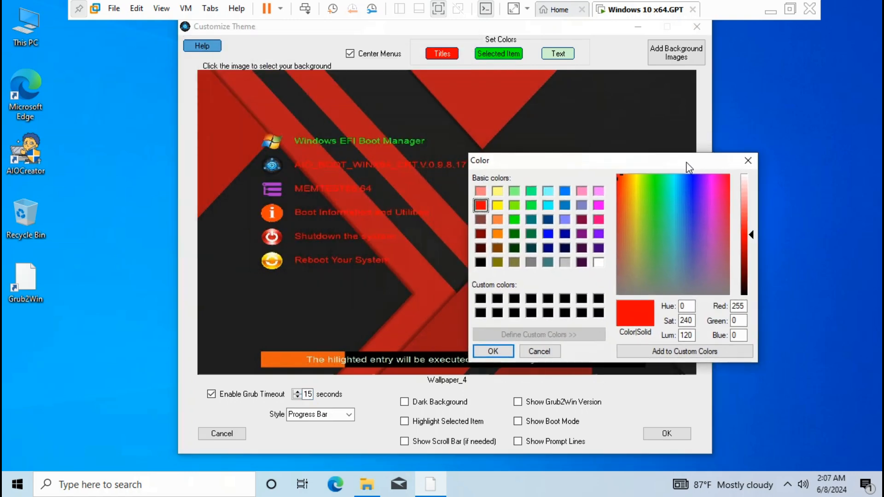
pyautogui.click(599, 263)
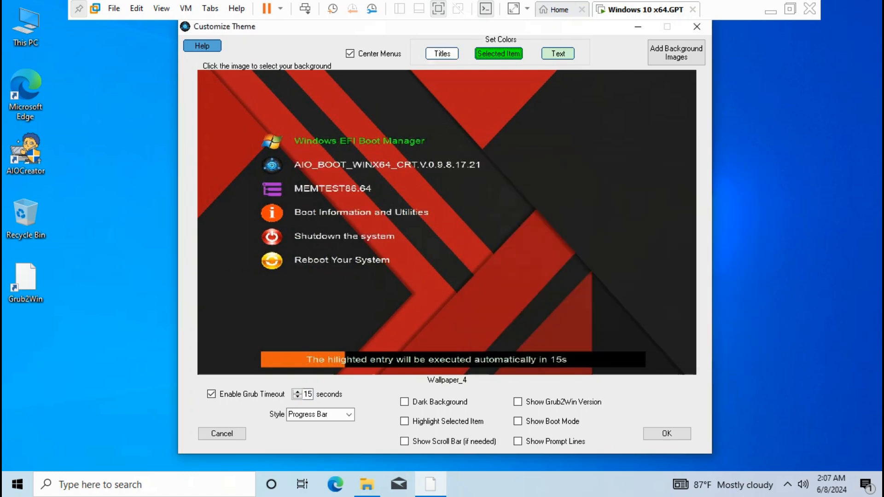
pyautogui.click(498, 54)
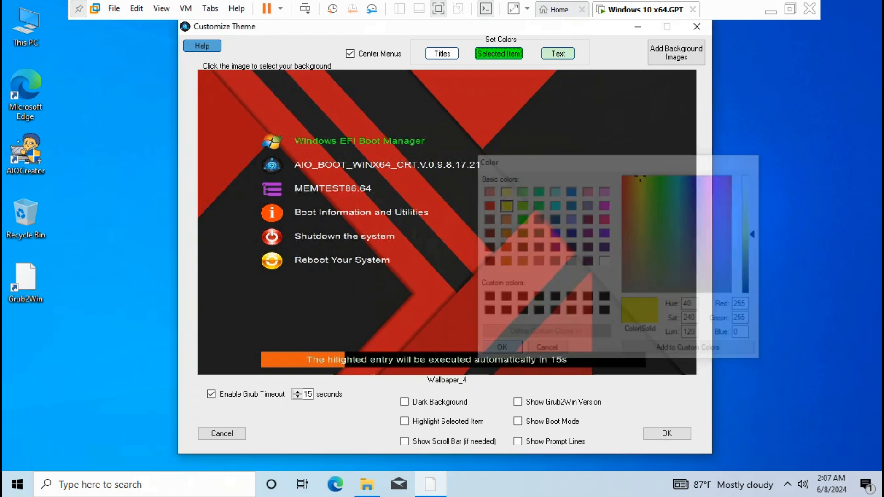
pyautogui.click(500, 347)
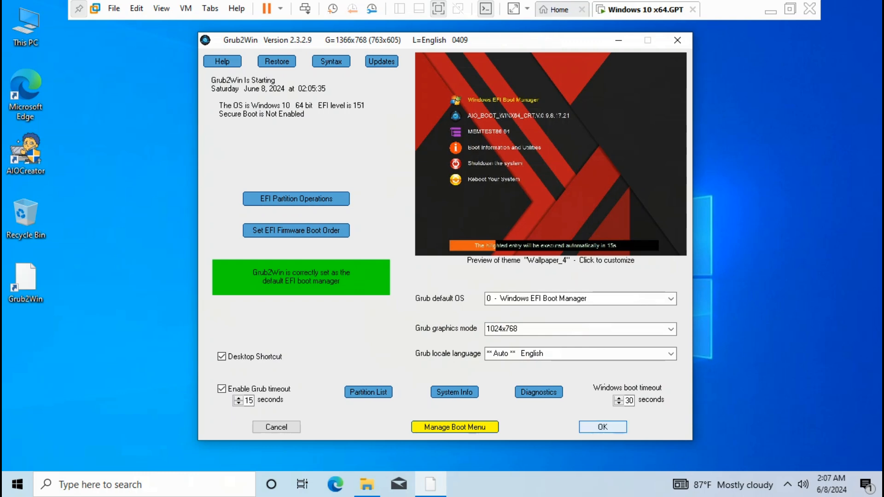
# Save the Grub2Win settings, close it, and bring up the Start menu power options
pyautogui.click(602, 426)
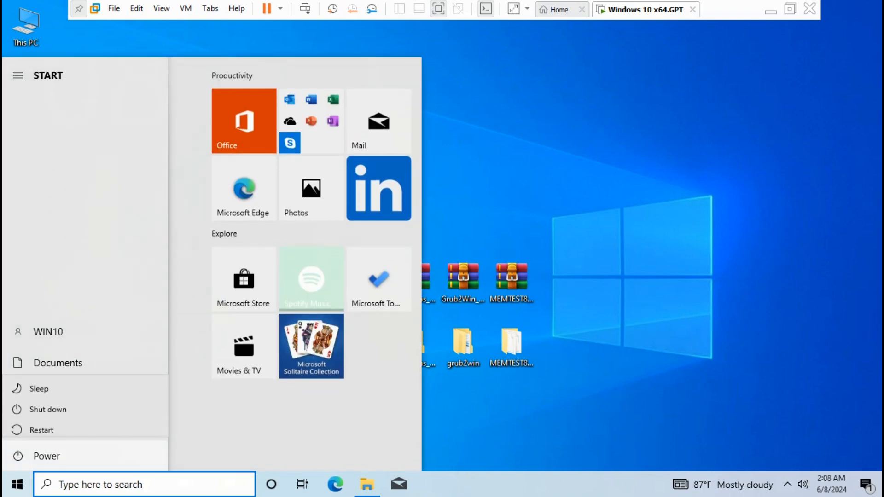
# Restart the Windows guest and boot MEMTEST86.64 from the themed Grub2Win menu
pyautogui.click(42, 430)
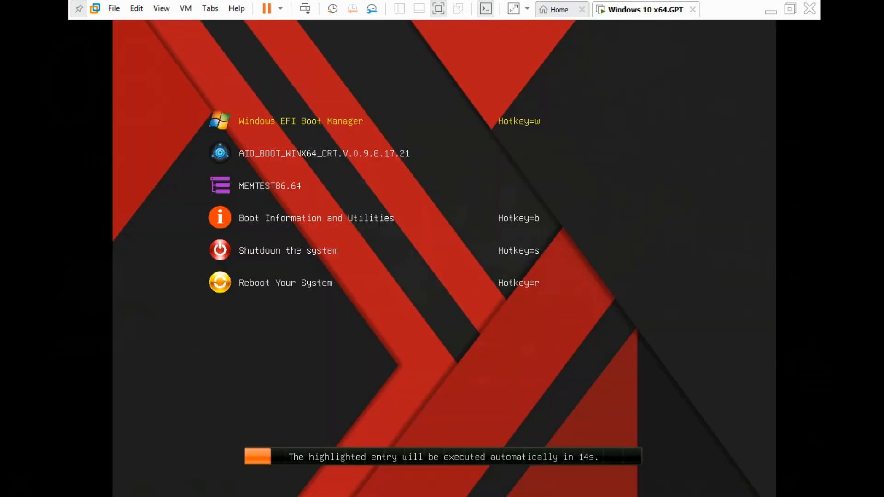
pyautogui.press('Down')
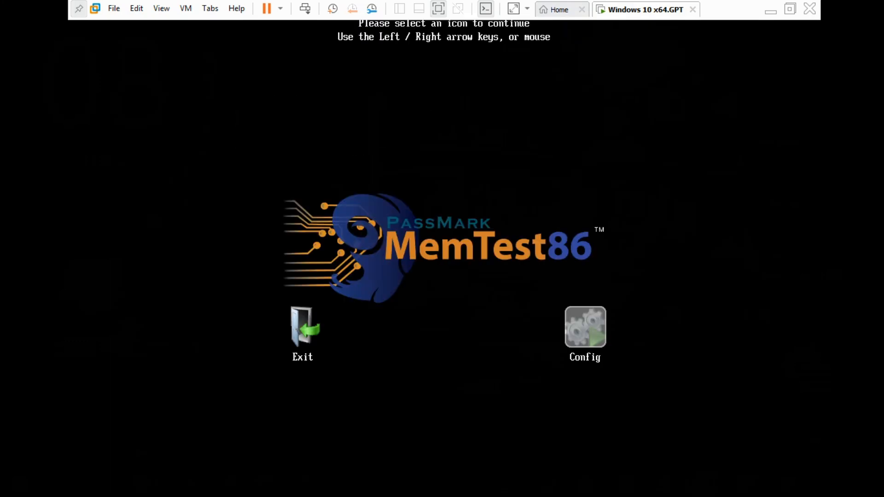
# Open MemTest86's Config menu, then exit with X and confirm the reboot to Windows
pyautogui.click(584, 328)
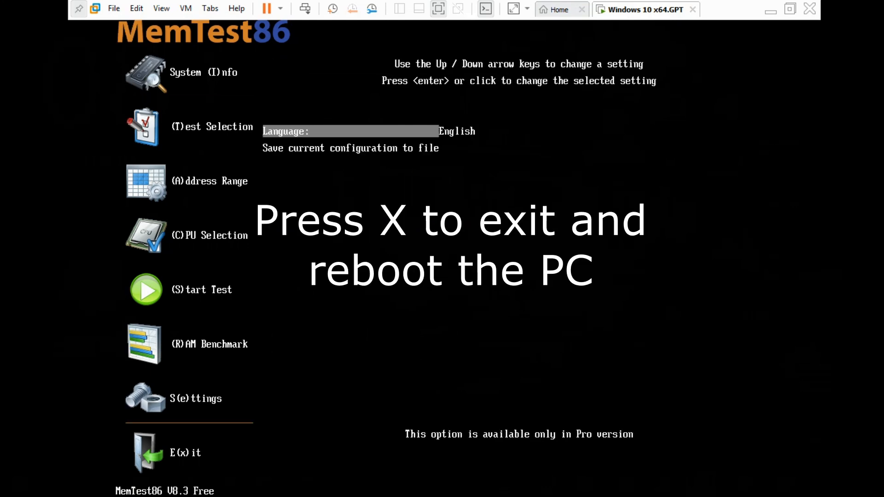
pyautogui.press('x')
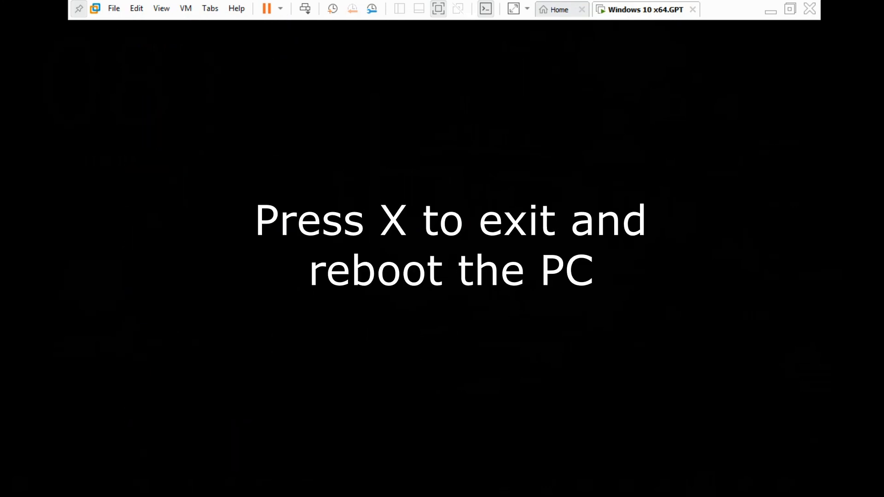
pyautogui.press('x')
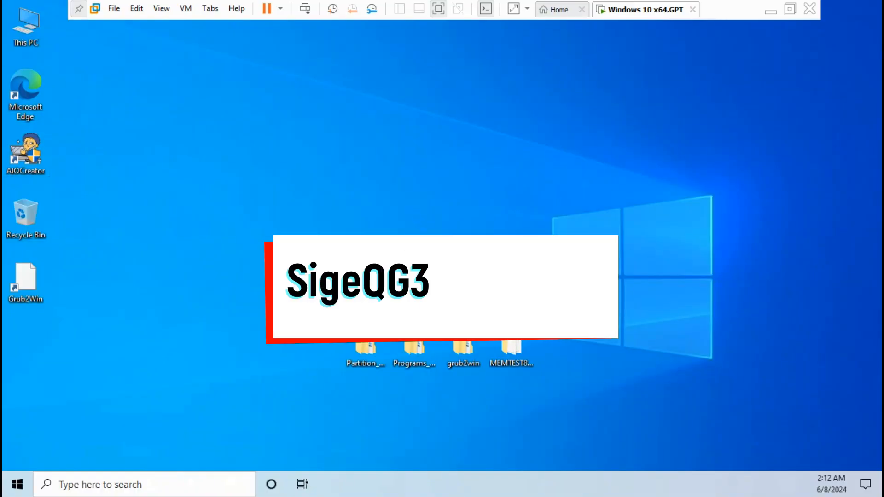
pyautogui.write('5Security')
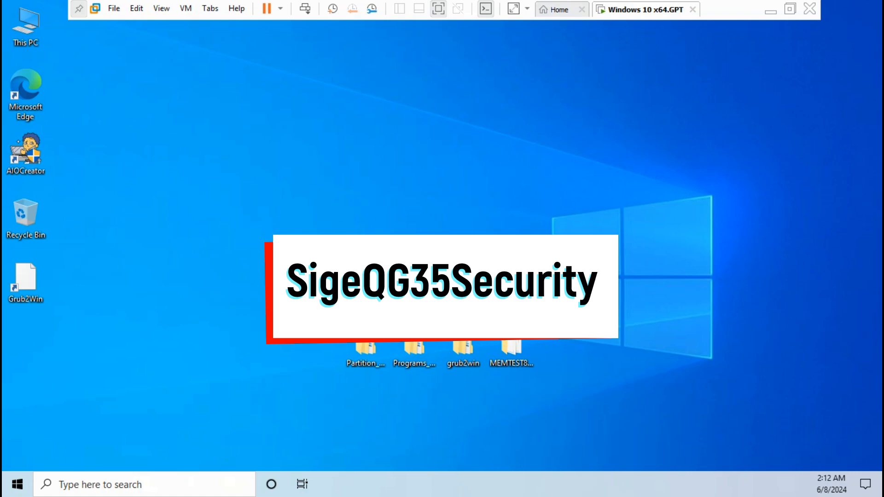